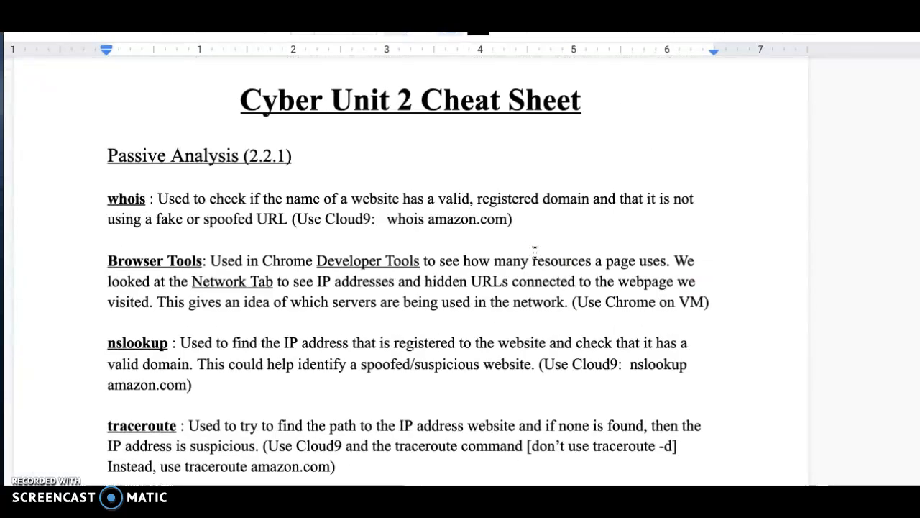
Under 'To fix SMTP Vulnerability', write 'Server Manager, IIS 6.0,'.
scroll(down, 3)
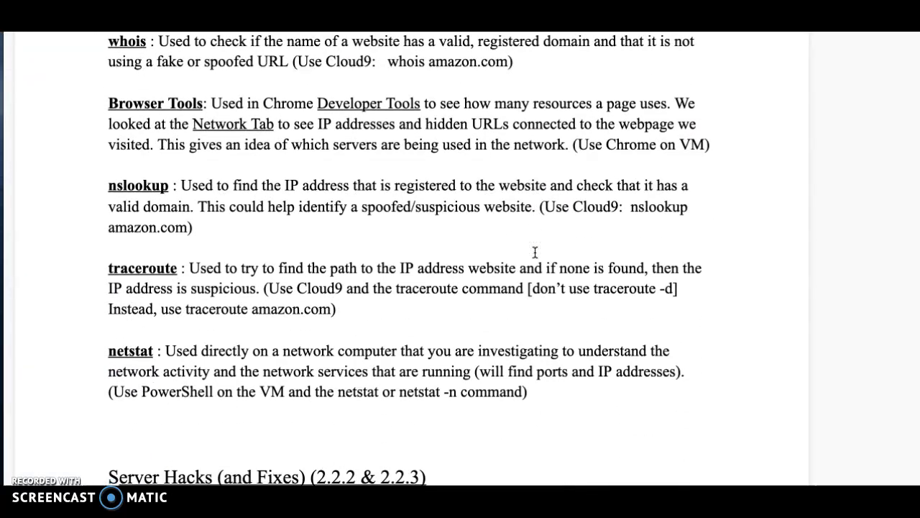
scroll(down, 3)
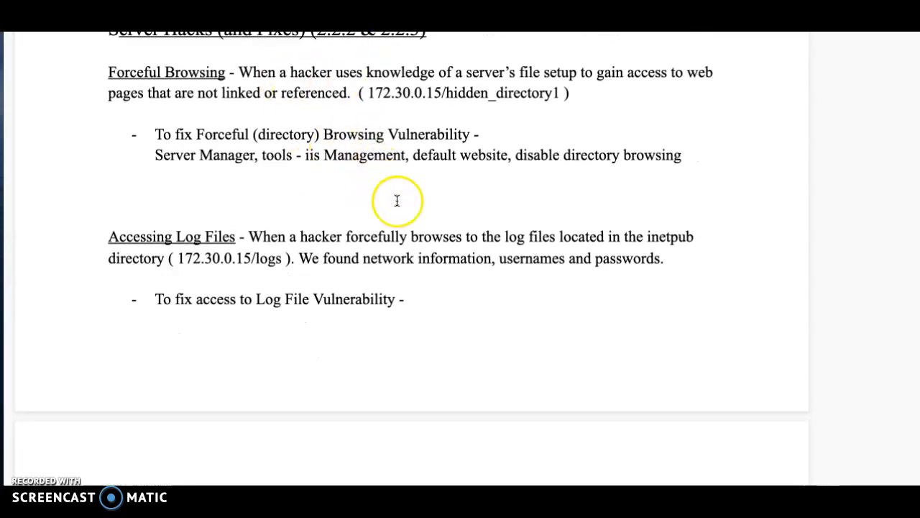
mouse_move(429, 233)
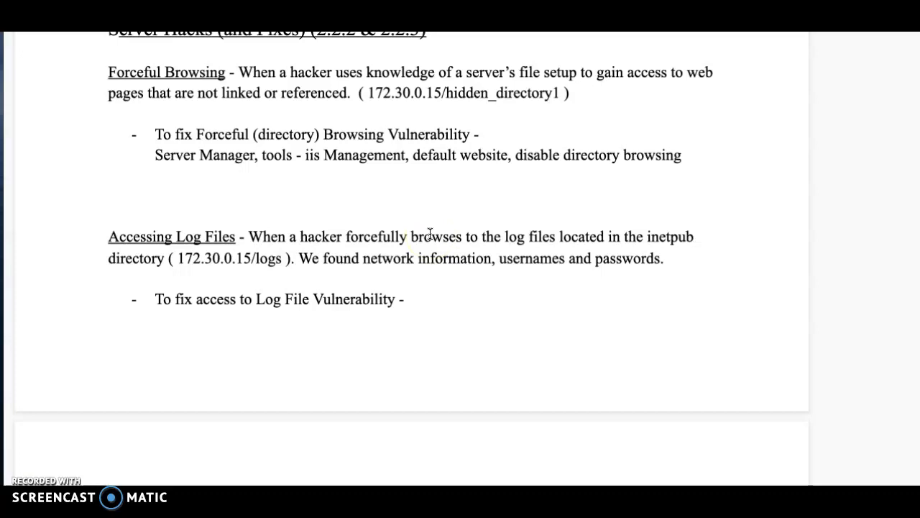
scroll(down, 3)
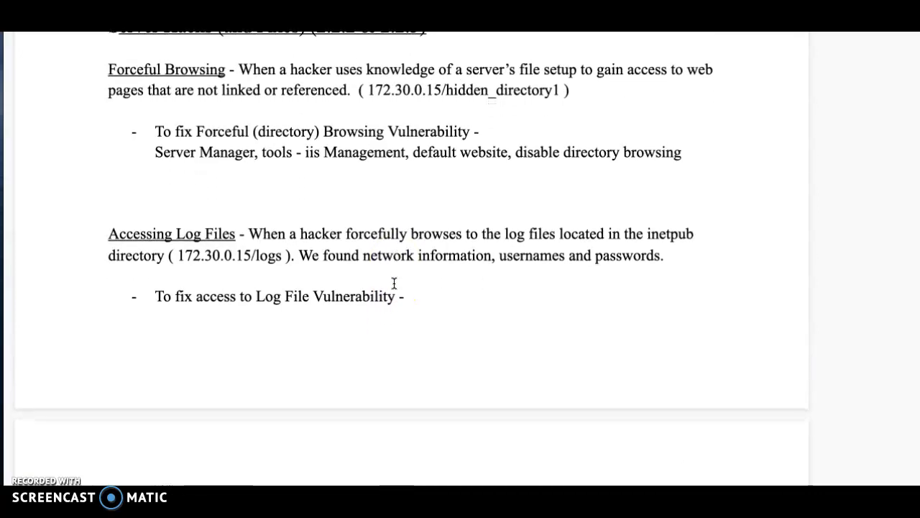
scroll(down, 3)
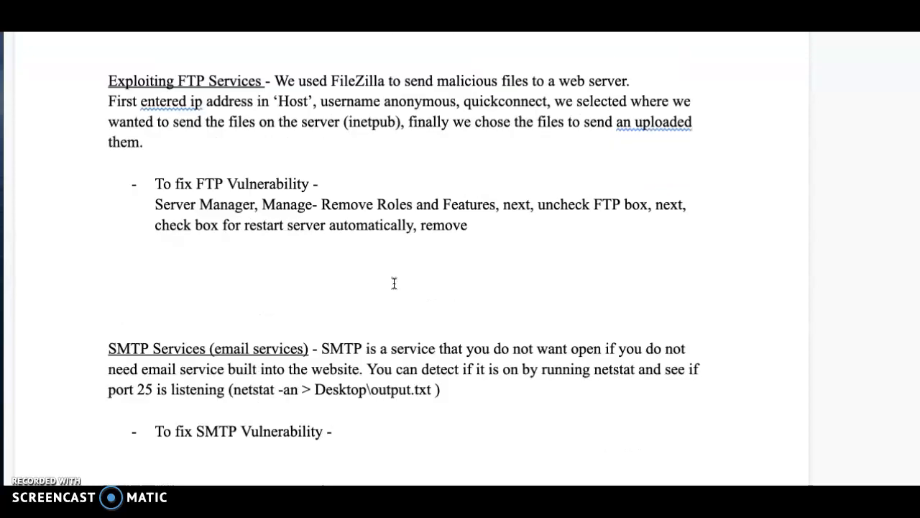
scroll(down, 3)
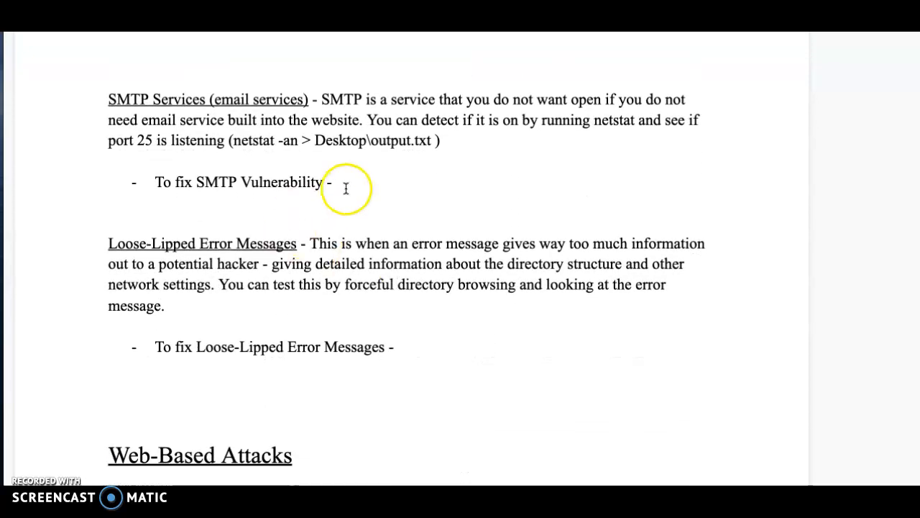
mouse_move(368, 190)
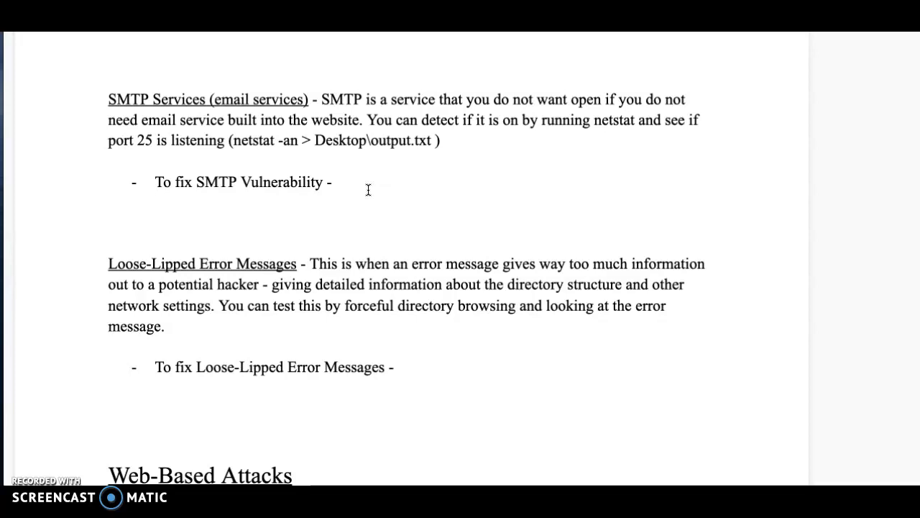
text(Server)
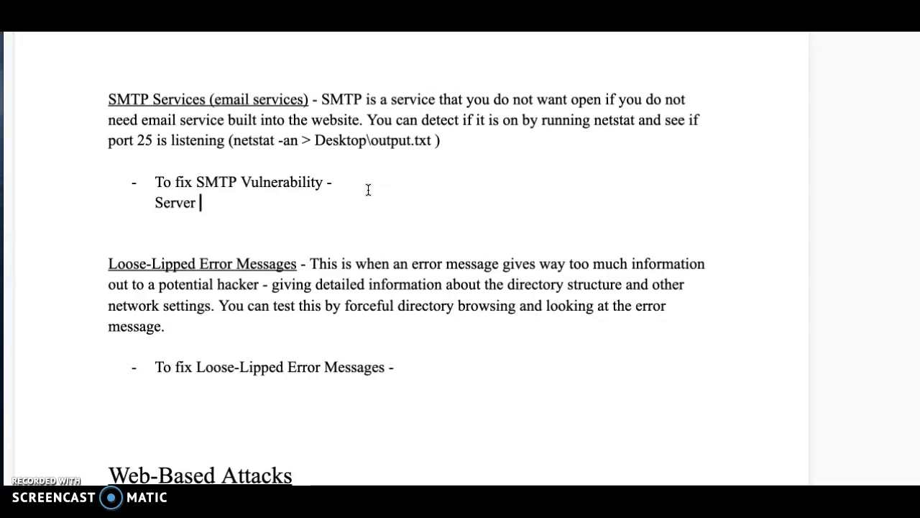
text(Manager,)
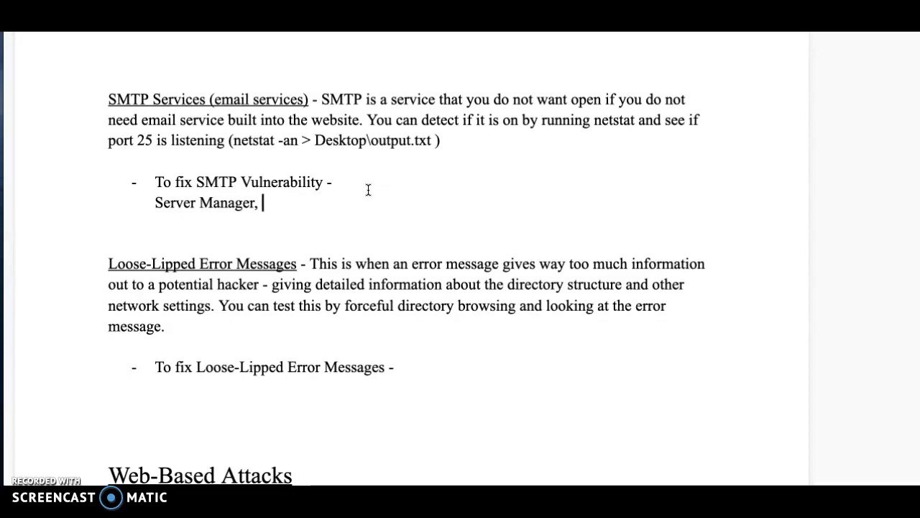
text(iis)
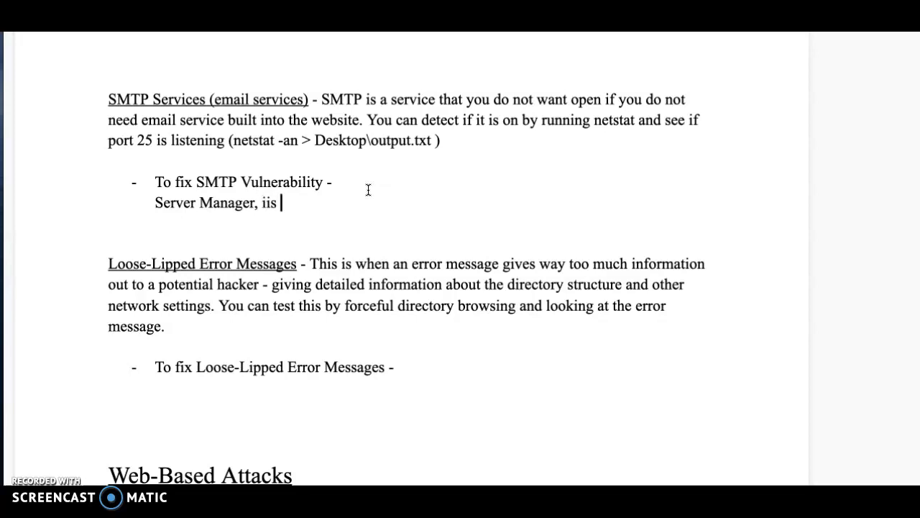
text(6.0)
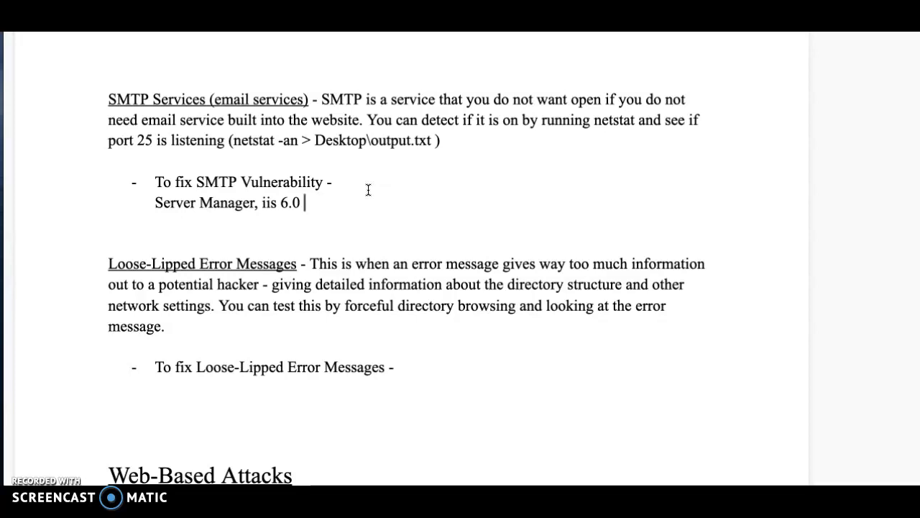
key(BackSpace)
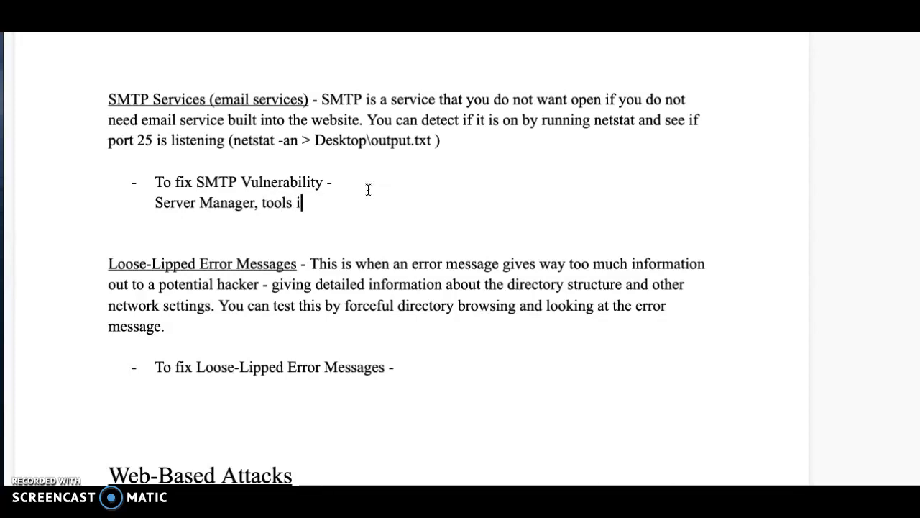
text(is)
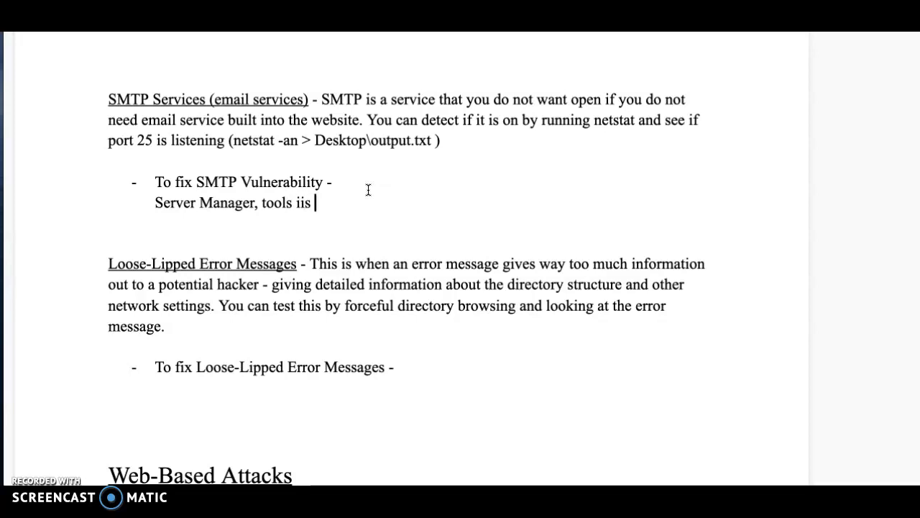
text(6.0)
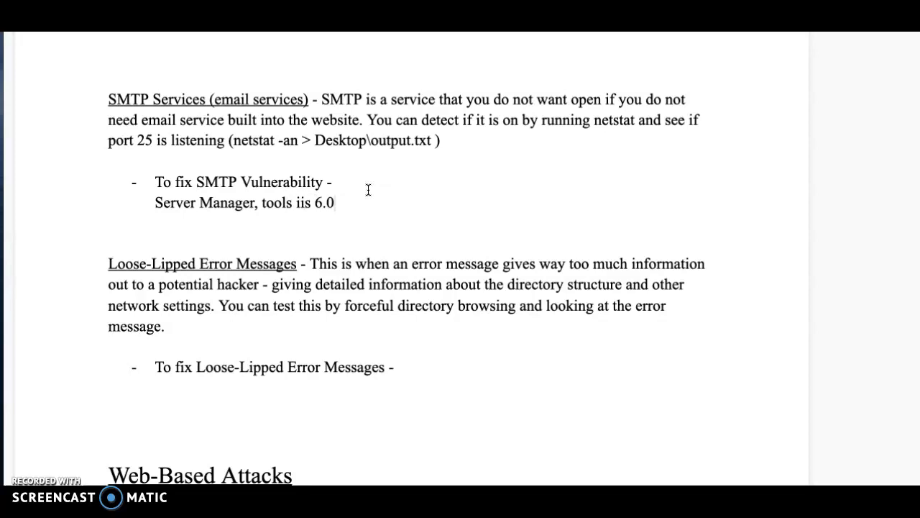
text(,)
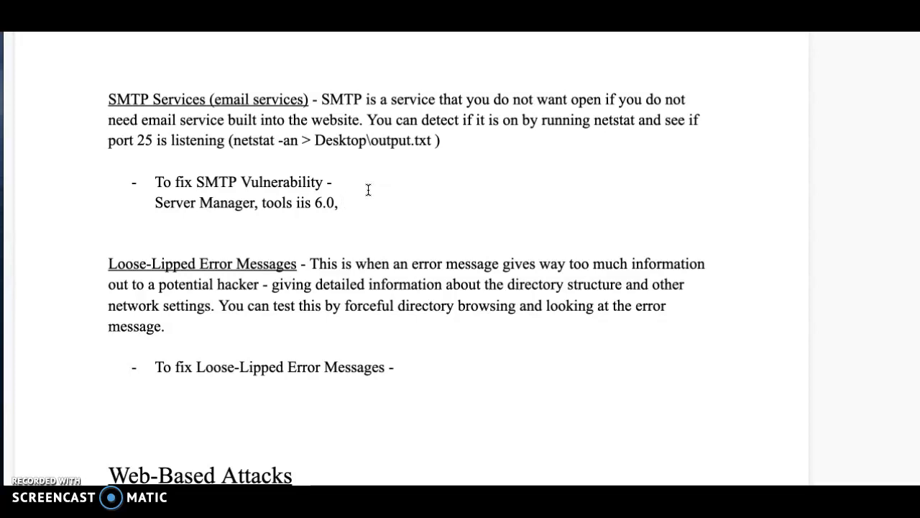
Finish the fix with 'find SMTP - right click and Stop'.
text(SMT)
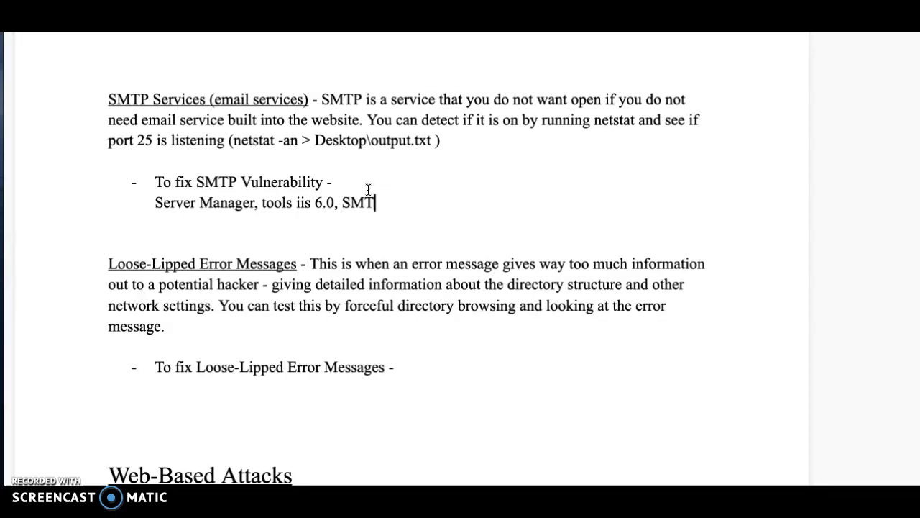
text(find)
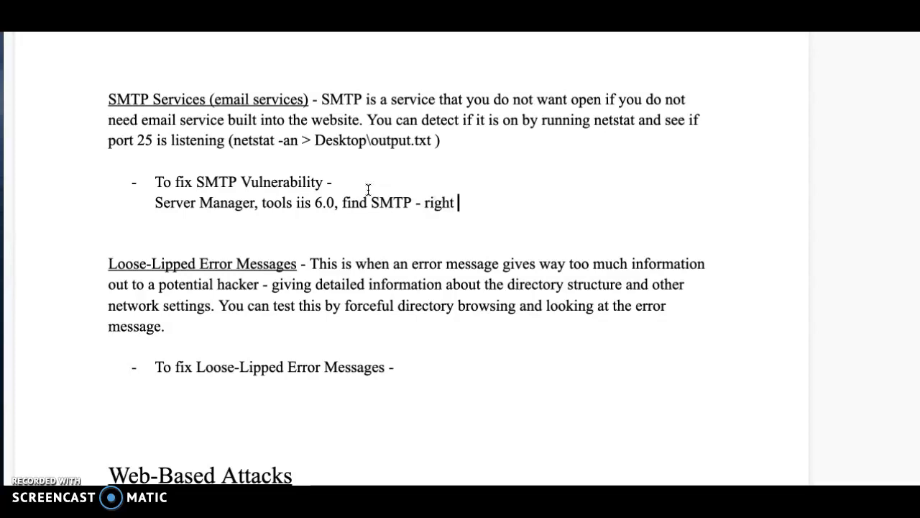
text(click and)
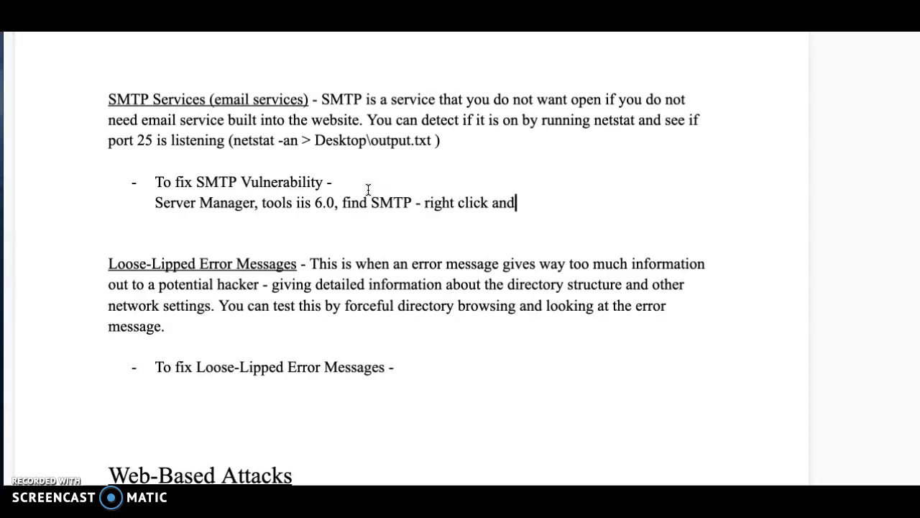
text(St)
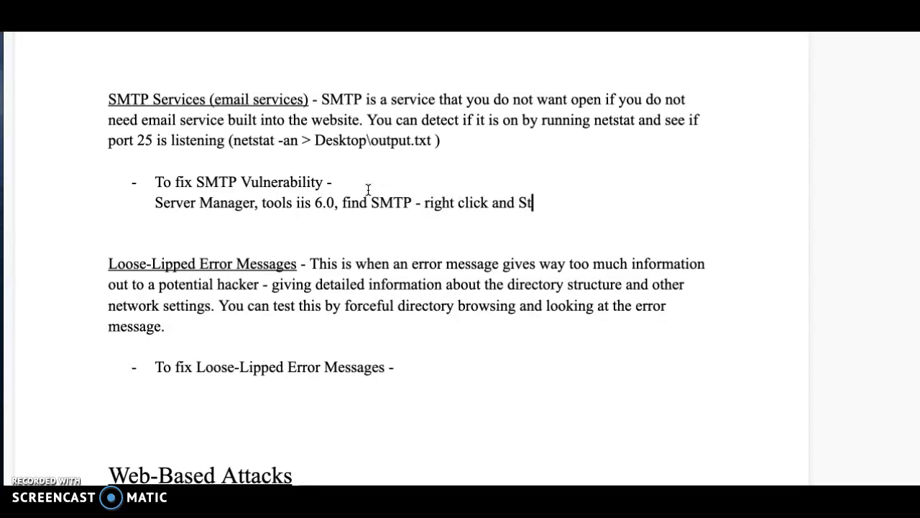
text(op)
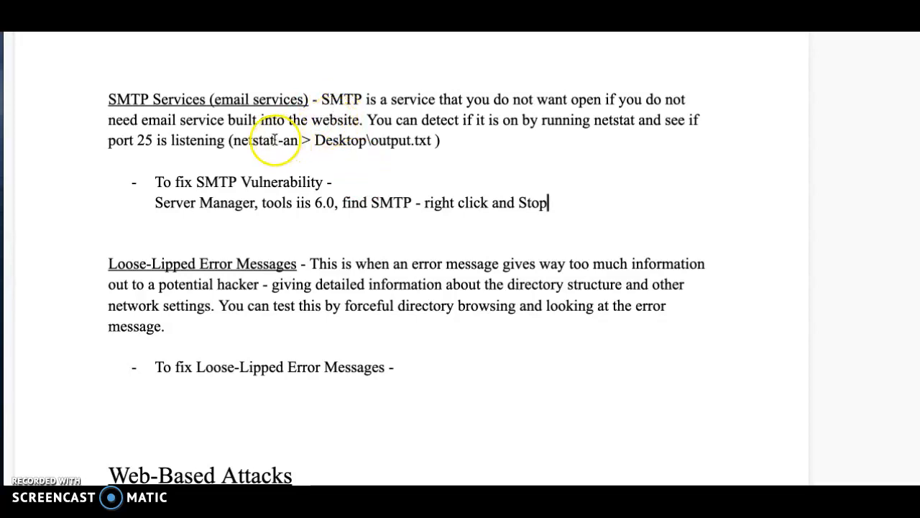
drag(232, 141, 435, 141)
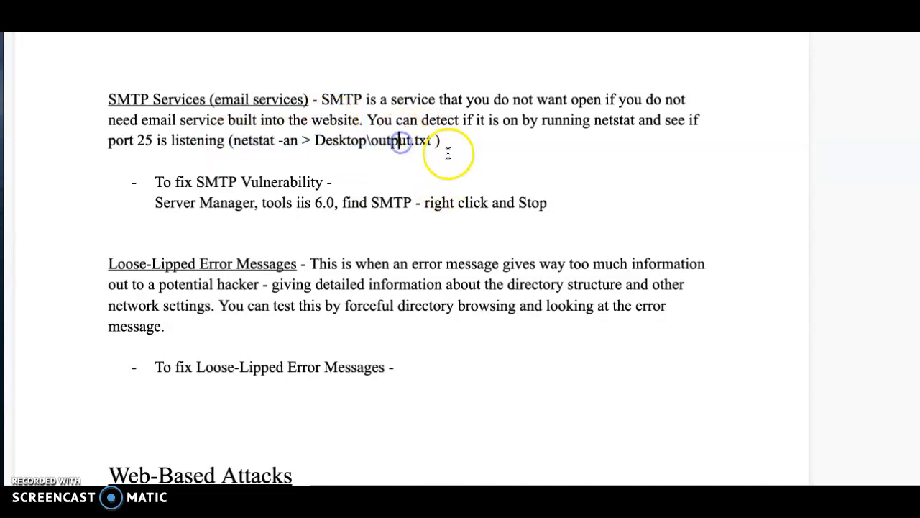
mouse_move(556, 214)
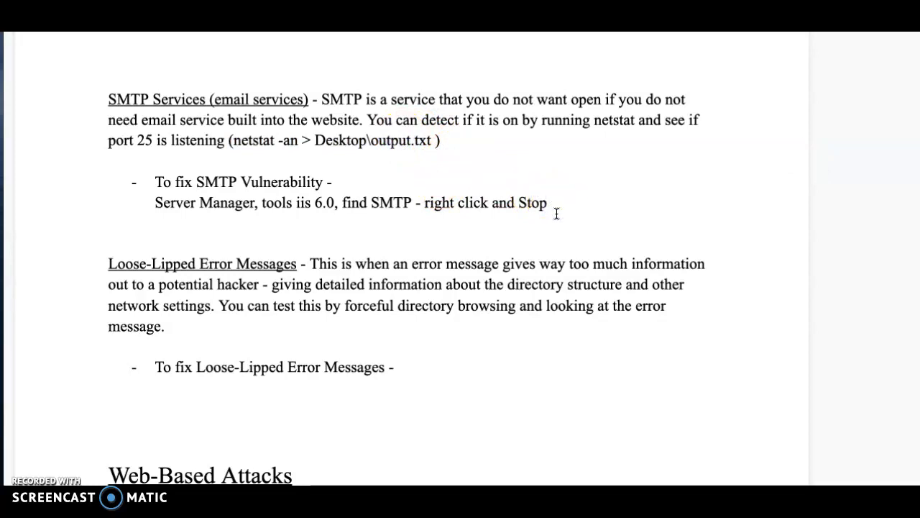
scroll(down, 3)
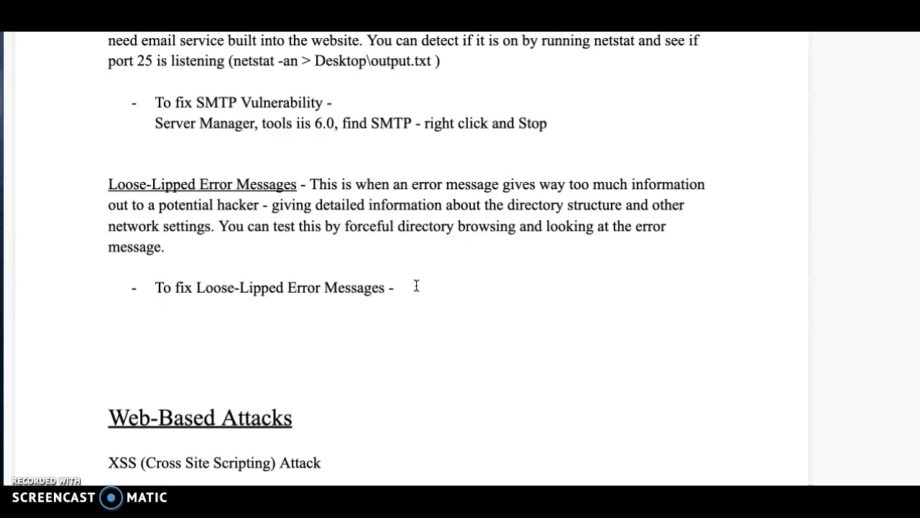
Write 'Server Manager, IIS (not 6.0), get to default web page,' as the fix.
text(Server)
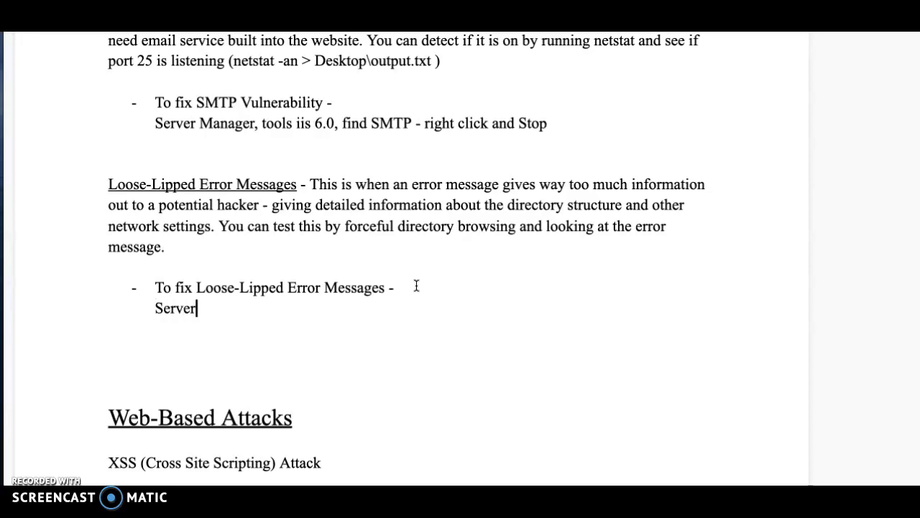
text(Managerk)
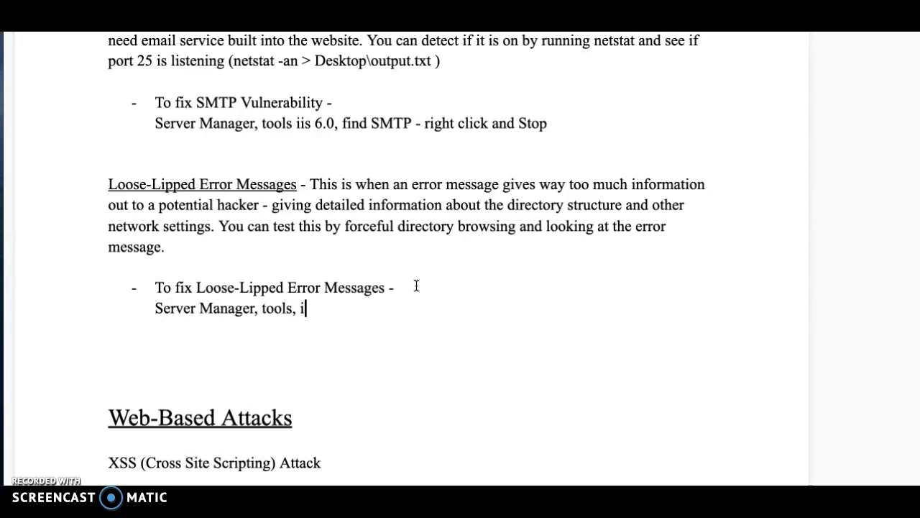
text(is)
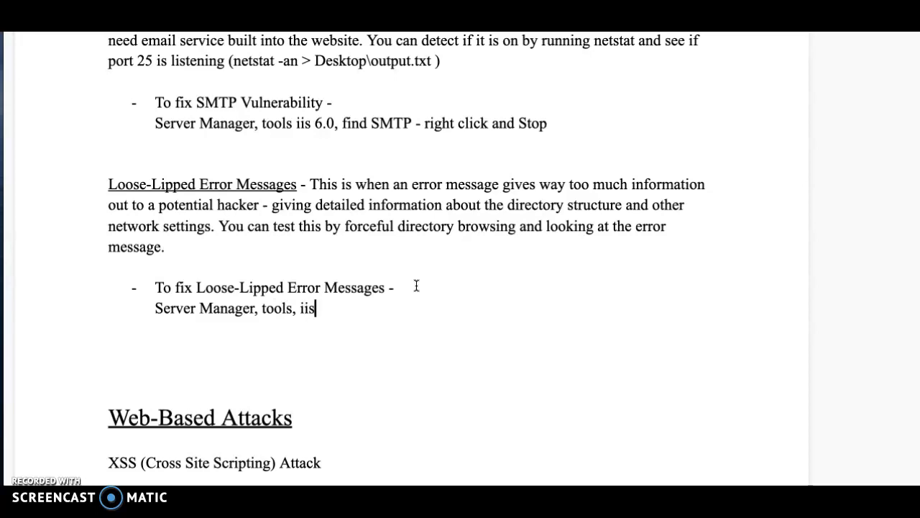
text((not)
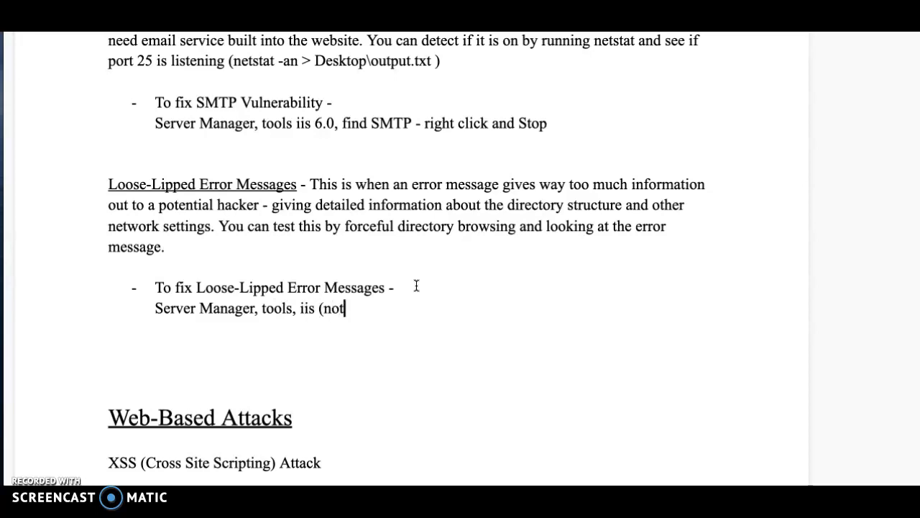
text(6.0,)
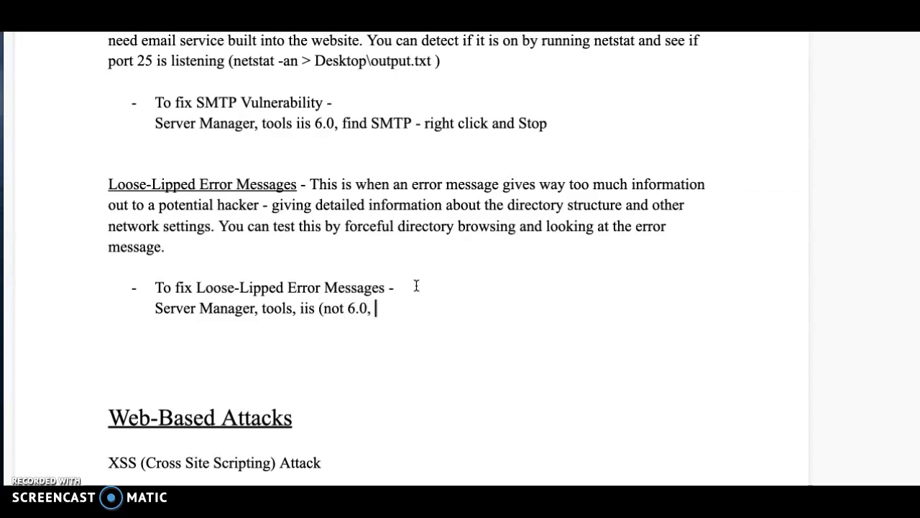
text())
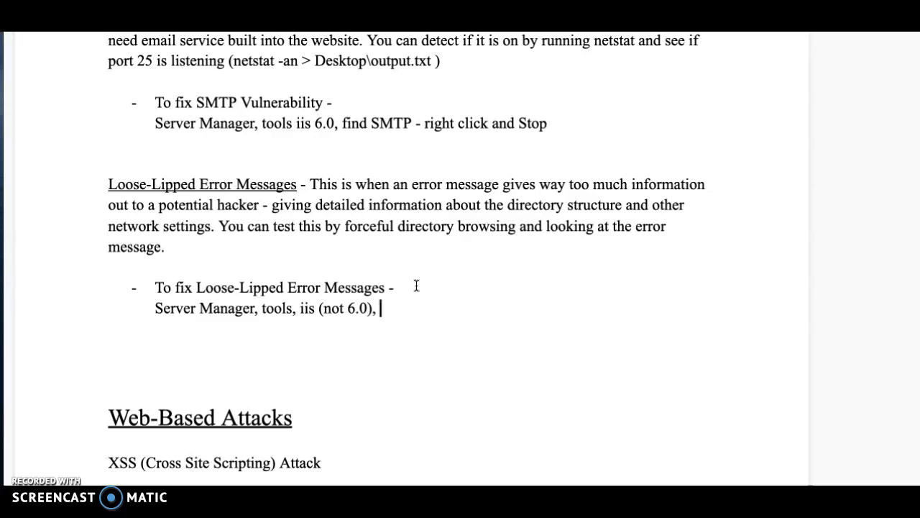
text(get to de)
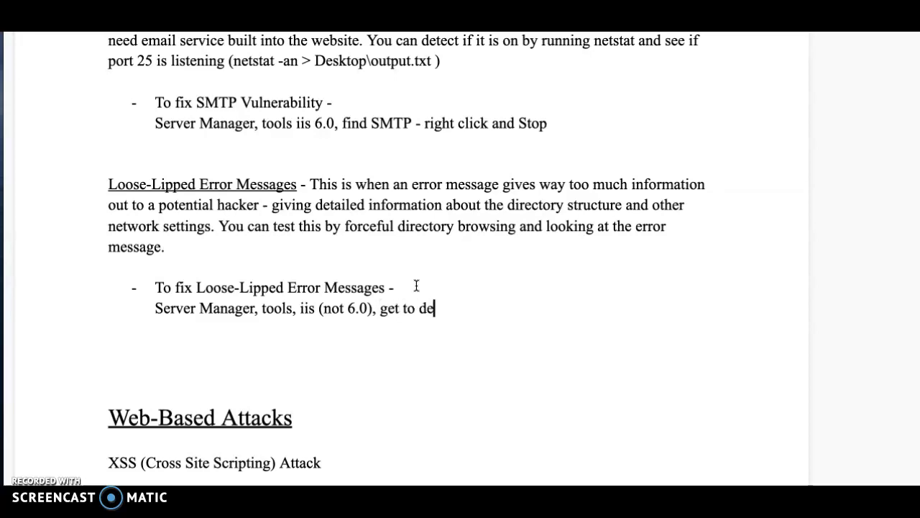
text(fault web)
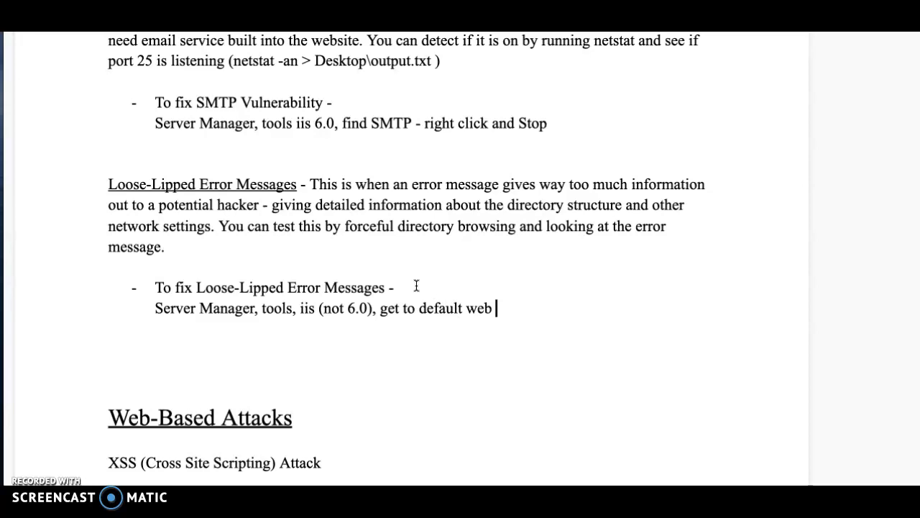
text(pa)
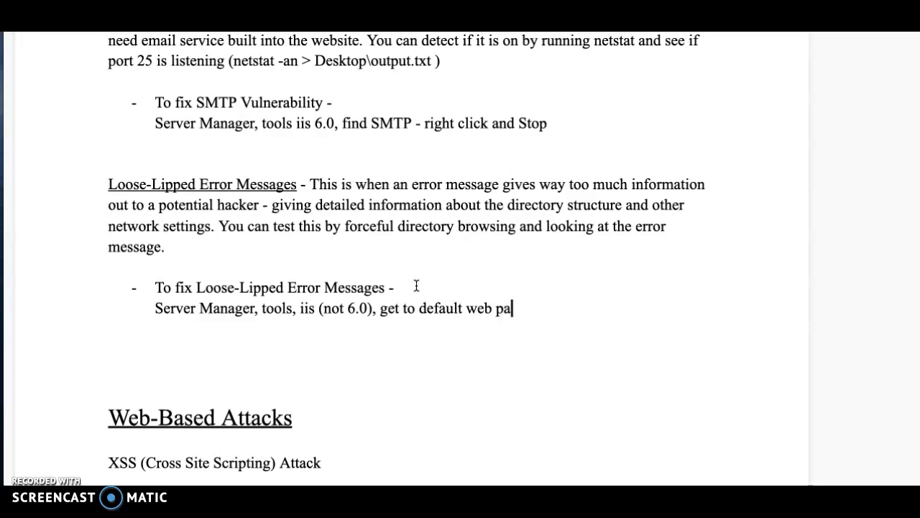
text(ge)
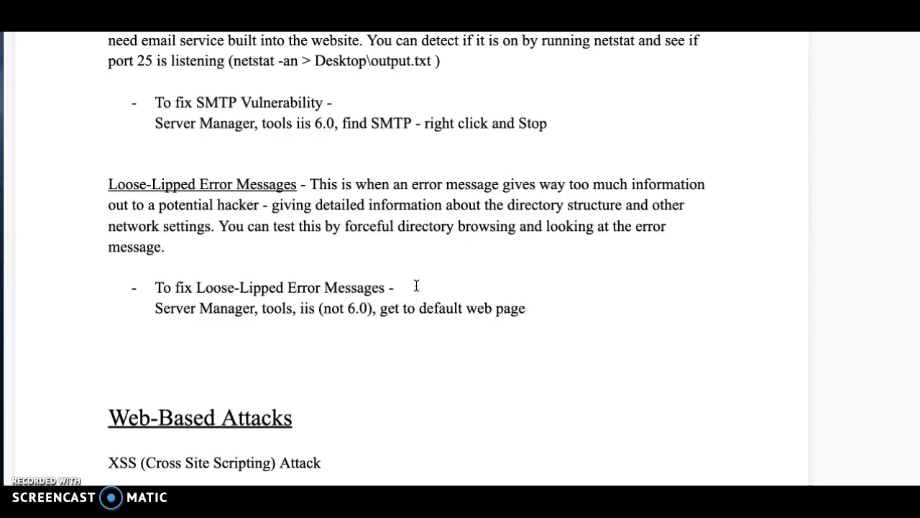
text(,)
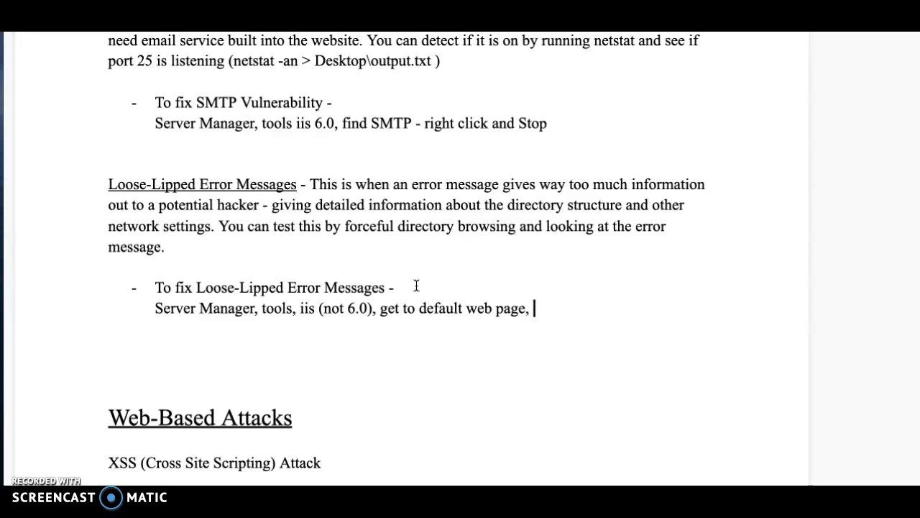
Continue with 'double click error pages, edit settings, select custom'.
text(se)
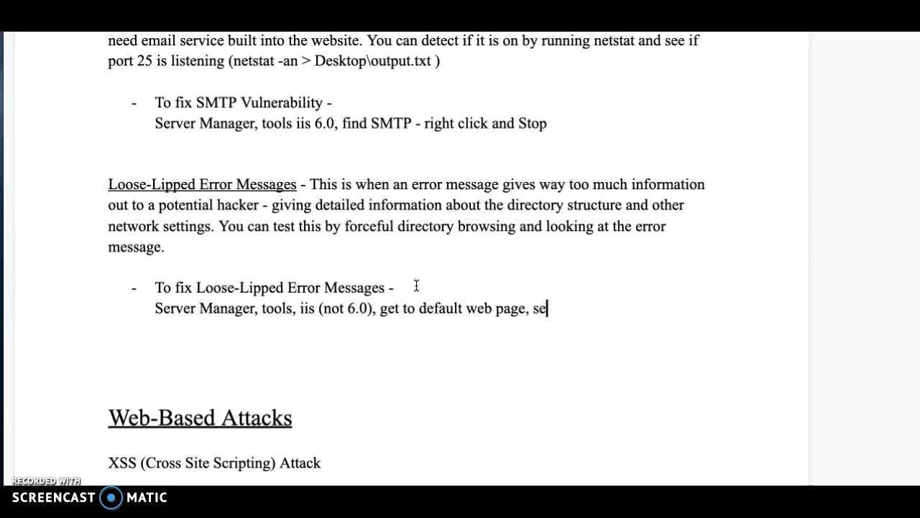
text(doub)
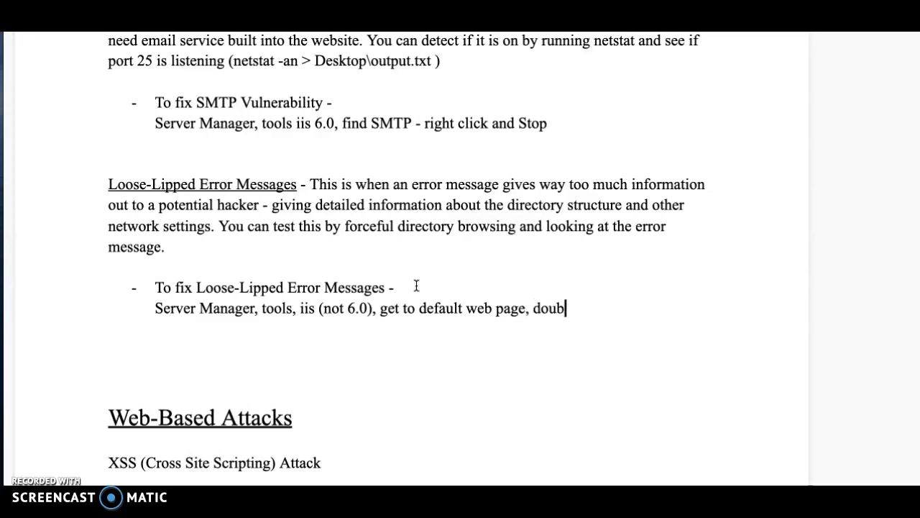
text(le click)
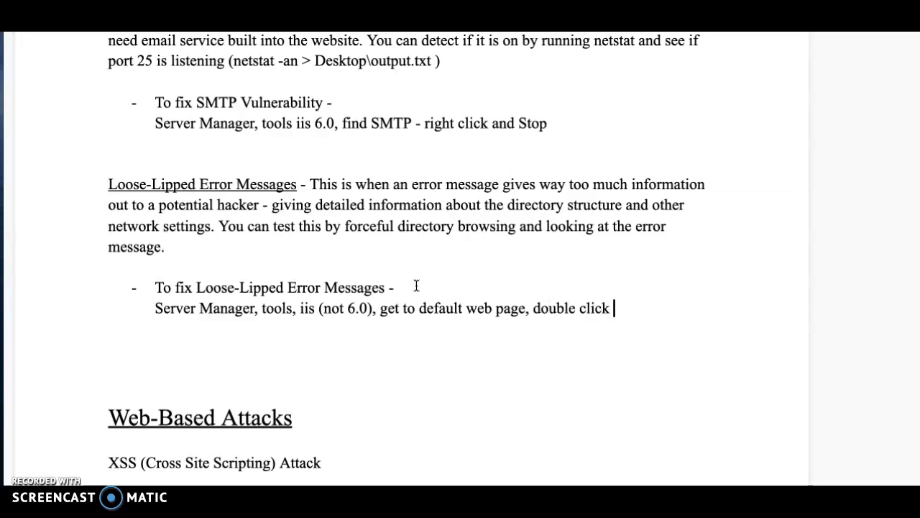
text(error pages,)
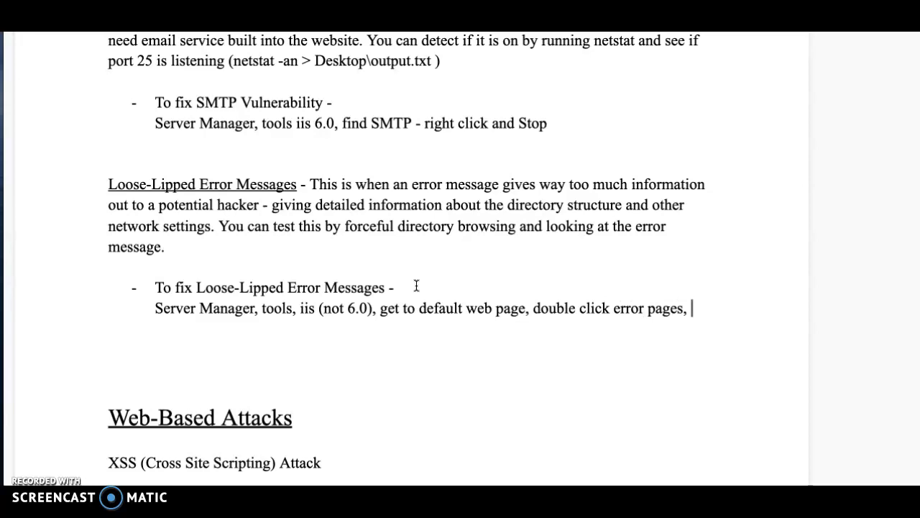
text(edit)
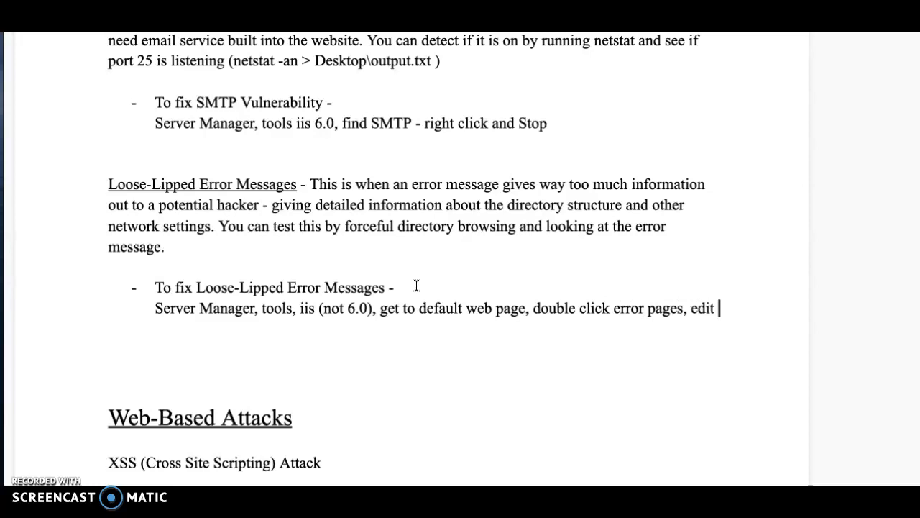
text(settings,)
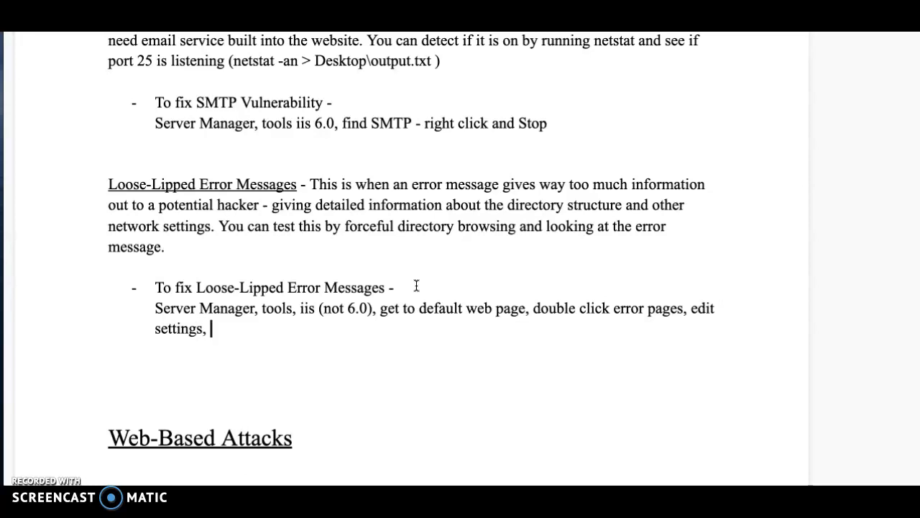
text(custom)
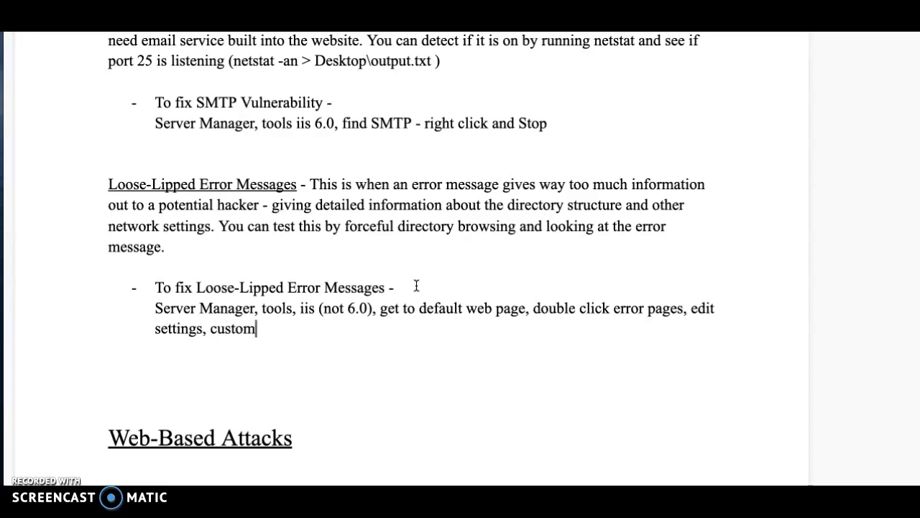
text(sele)
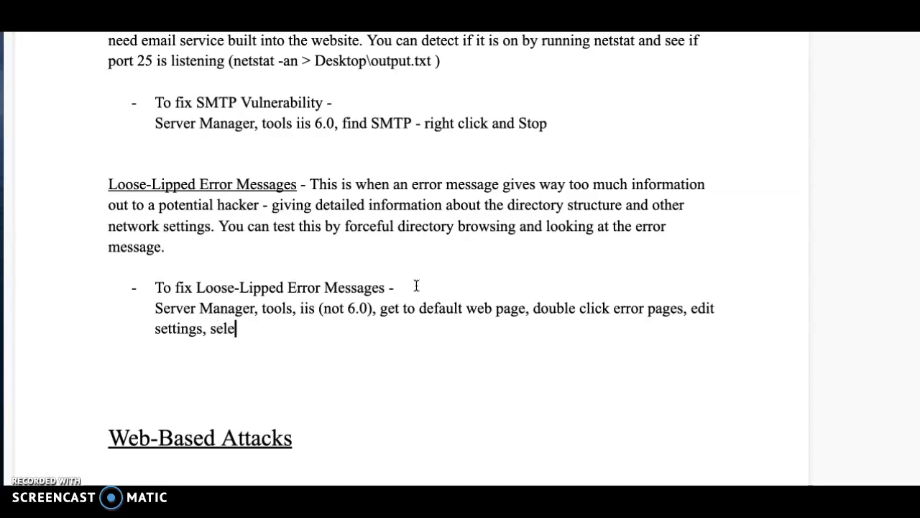
text(ct custom)
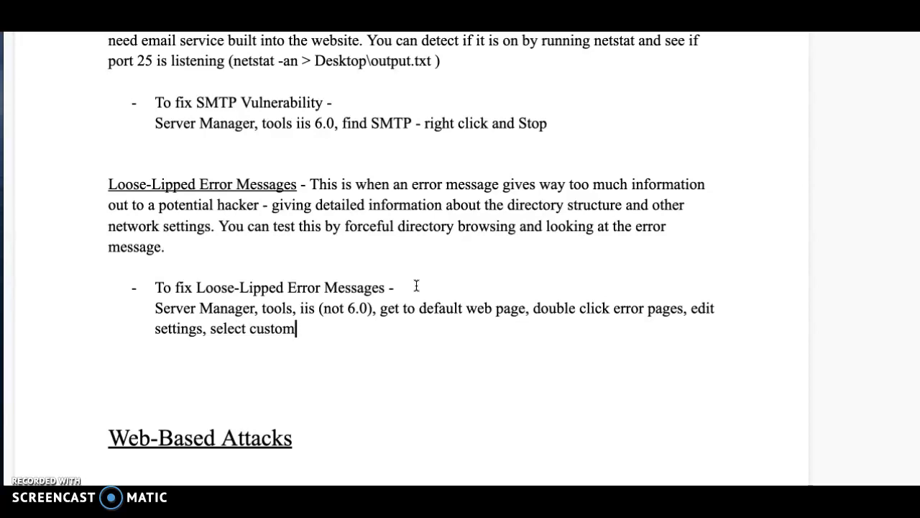
scroll(down, 3)
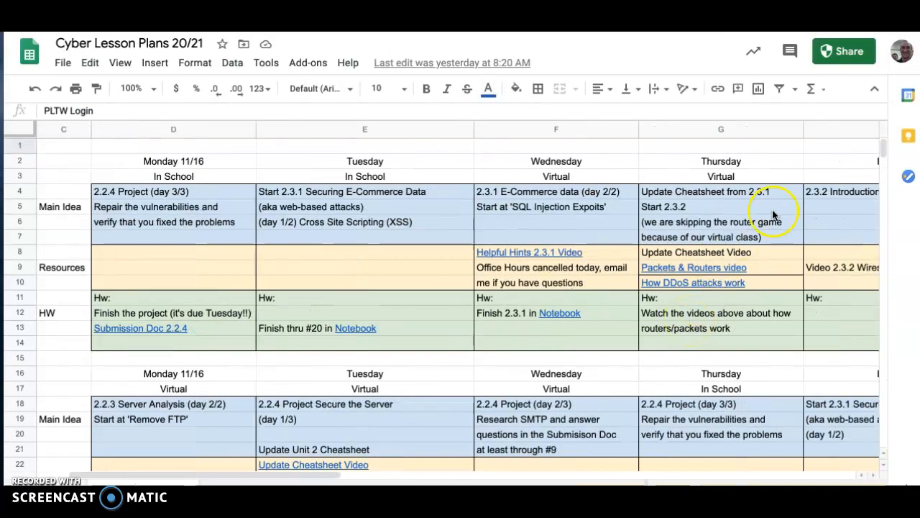
Scroll right in the Cyber Lesson Plans 20/21 sheet to the Friday 11/20 column.
scroll(right, 3)
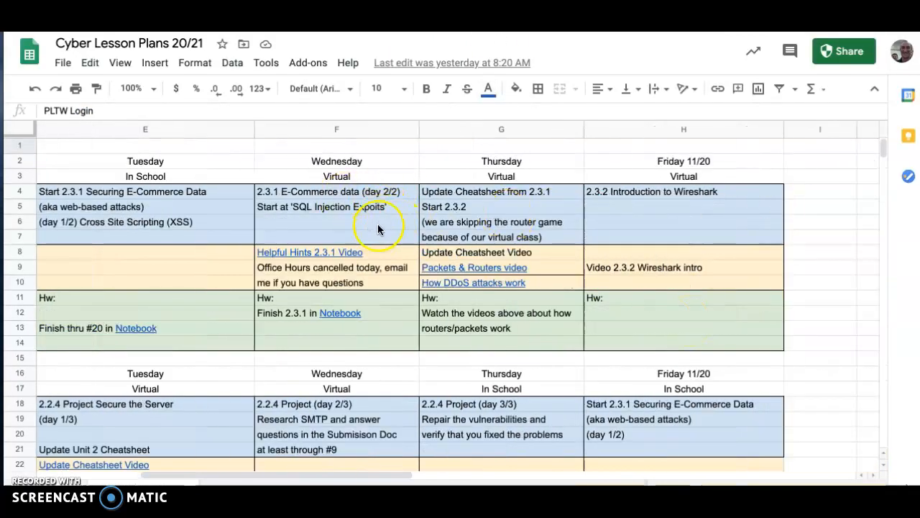
mouse_move(487, 268)
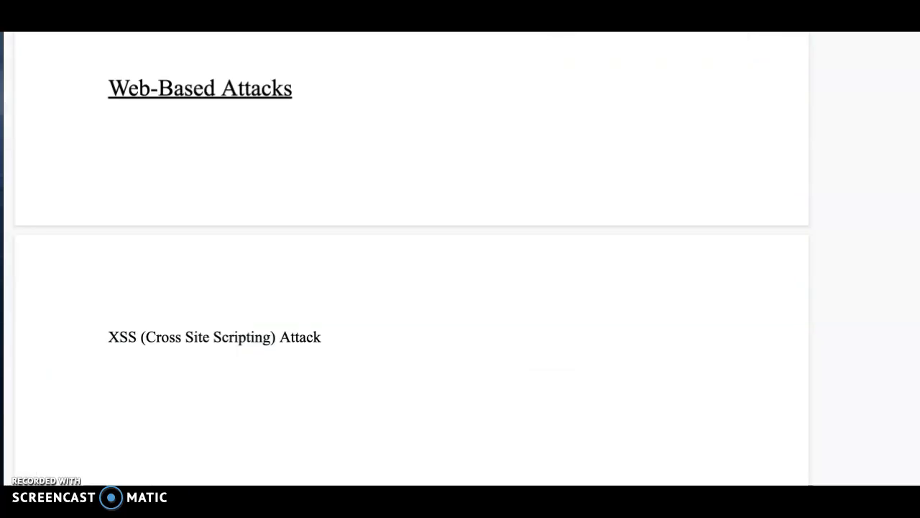
Select and underline the 'XSS (Cross Site Scripting) Attack' heading.
scroll(down, 3)
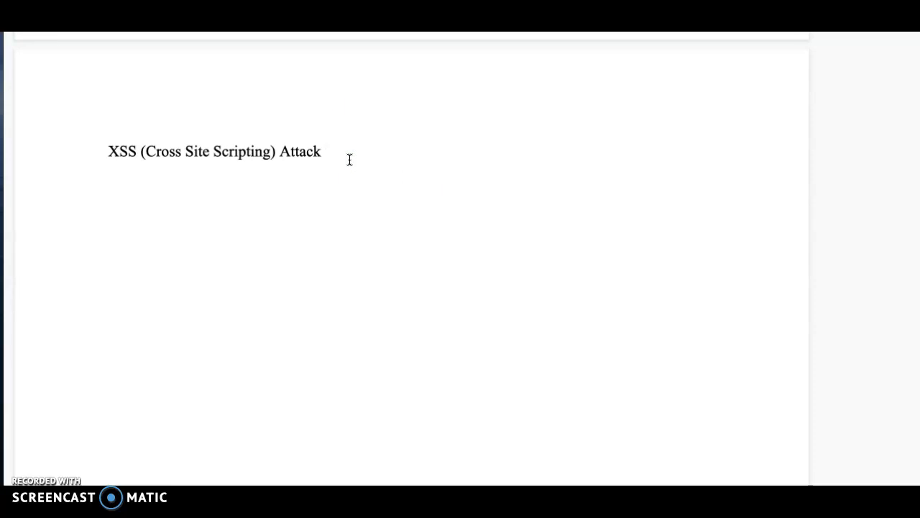
drag(212, 152, 321, 152)
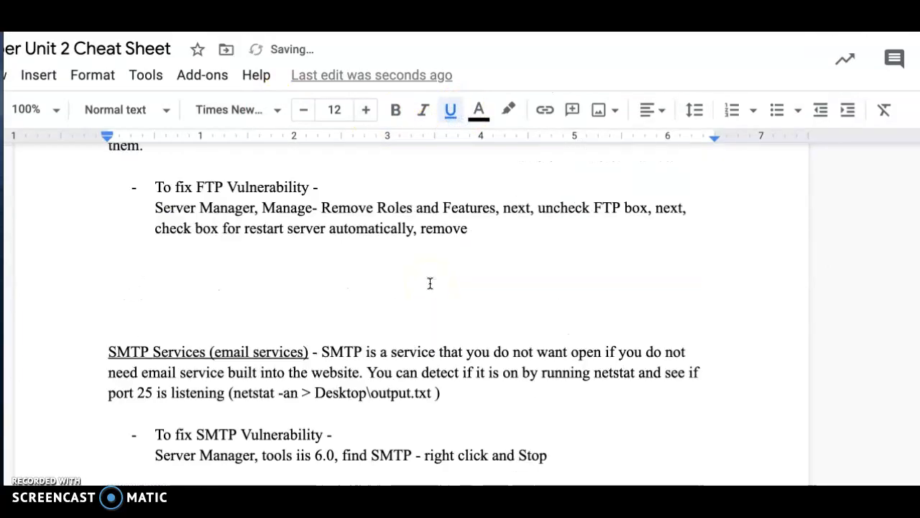
scroll(down, 3)
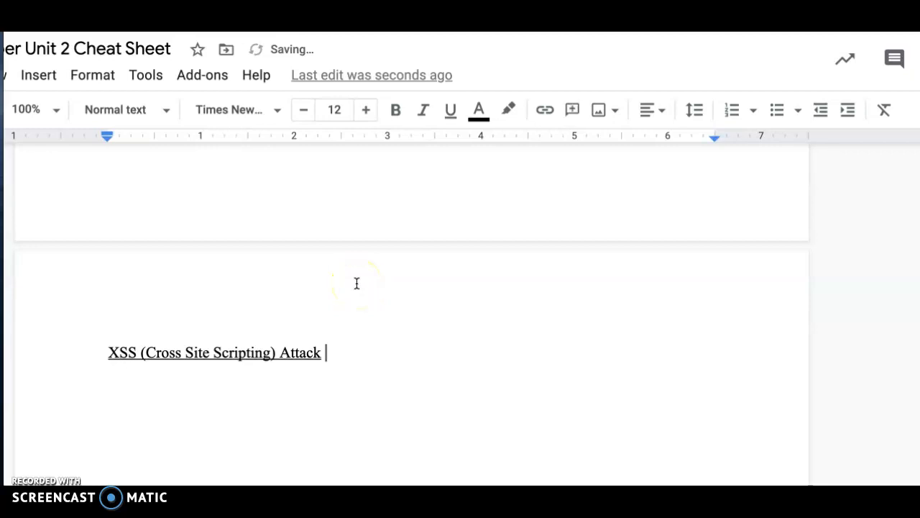
Define XSS as a page where someone enters code into a text box instead of text.
text(- when a use)
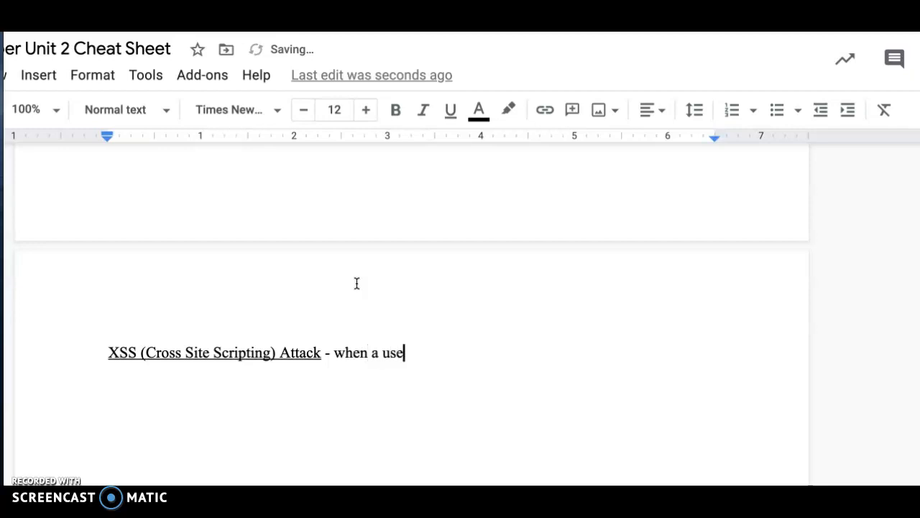
text(r of a web)
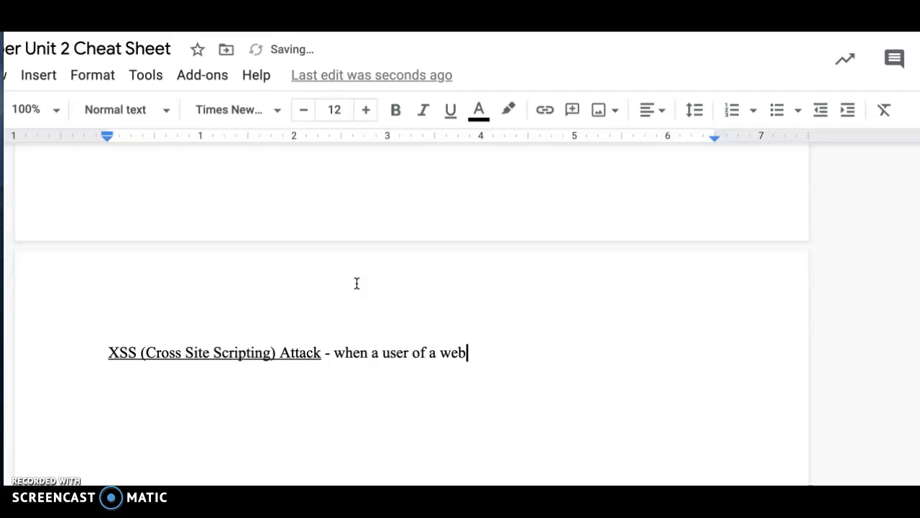
text(page)
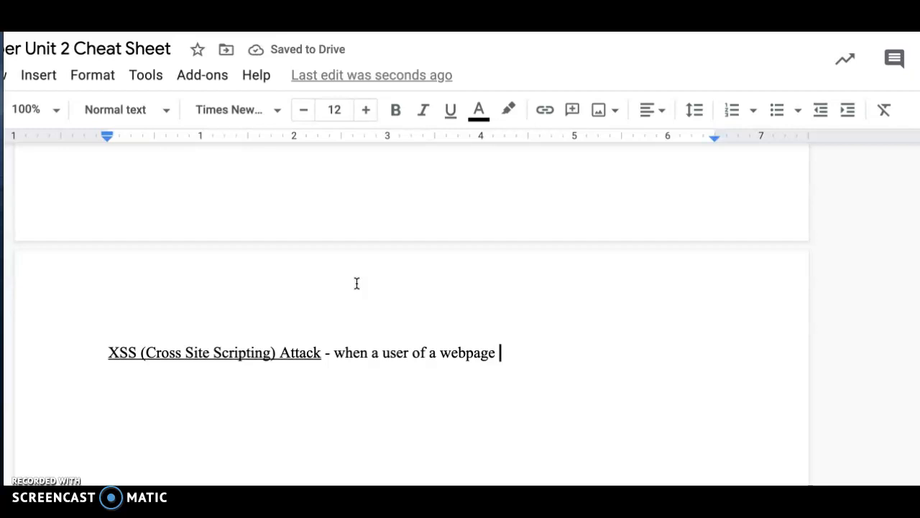
text(en)
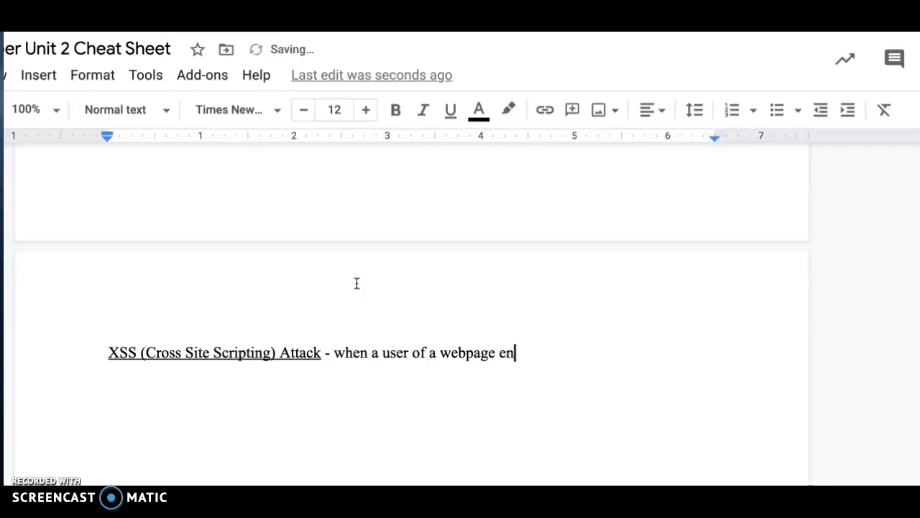
text(ters)
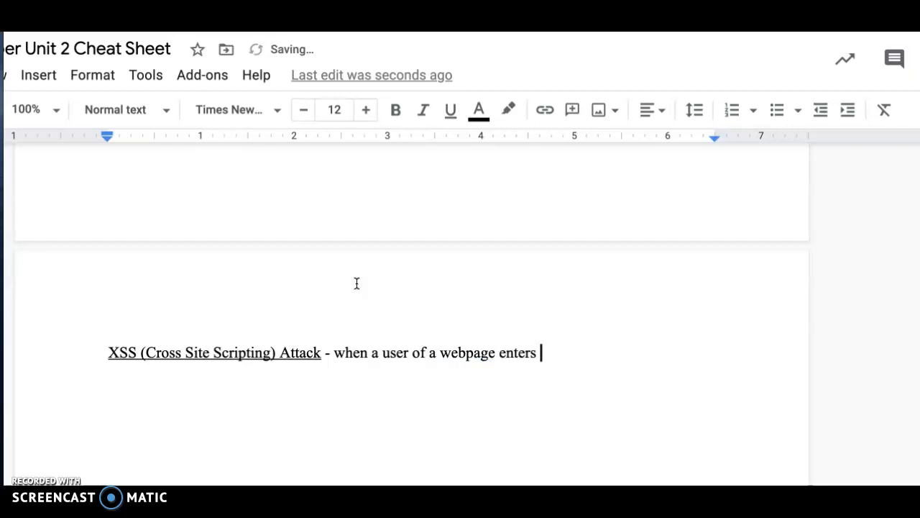
text(code)
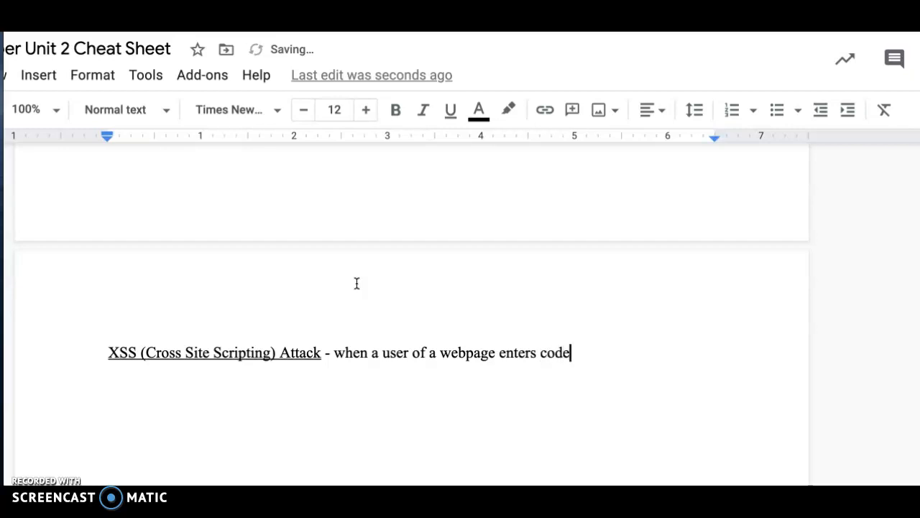
text(to run in s)
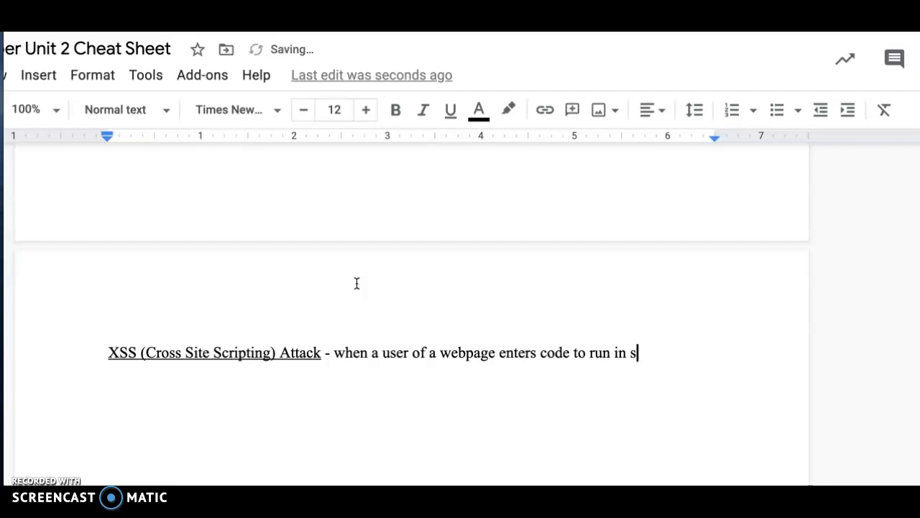
text(a text)
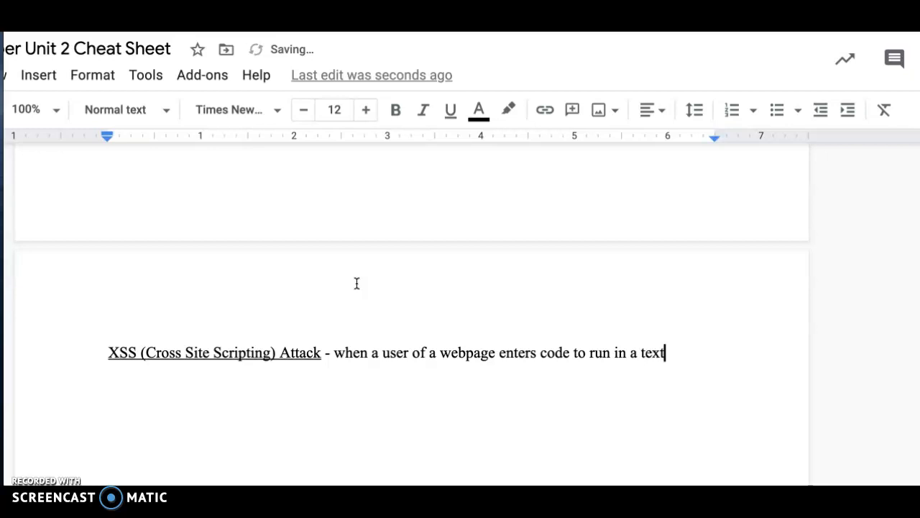
text(box)
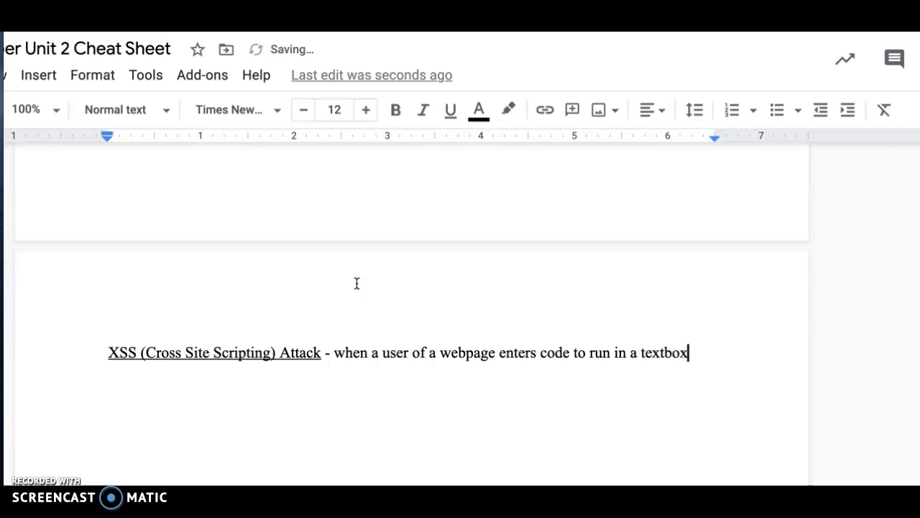
text(instead of normal)
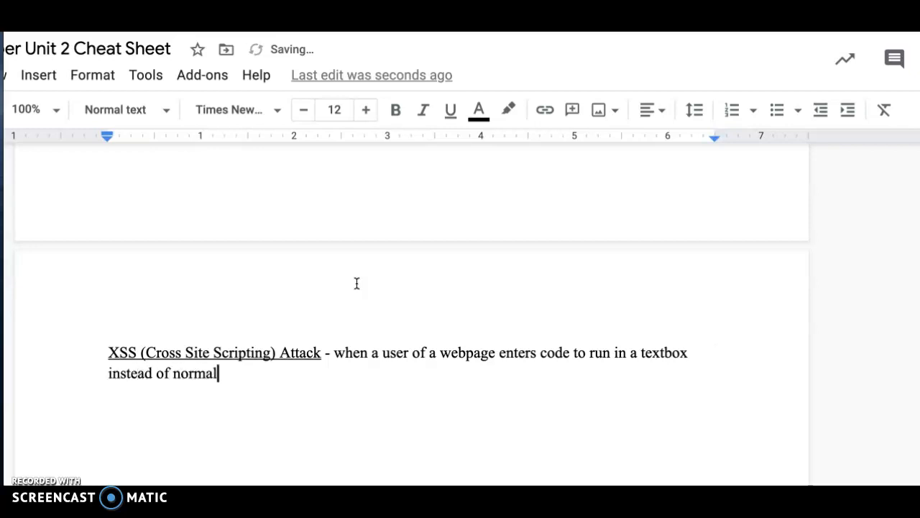
text(" ")
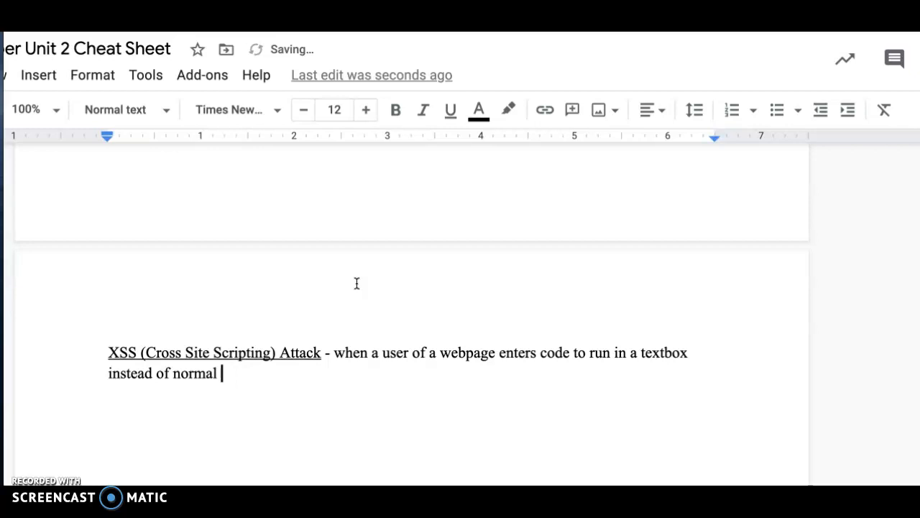
text(text.)
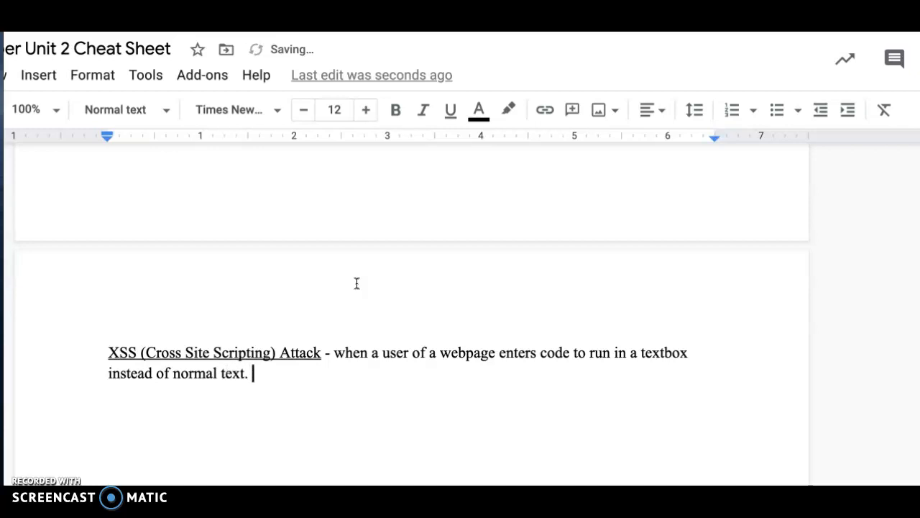
Add the example (<script>alert('You have been hacked')</script>) in parentheses.
text(()
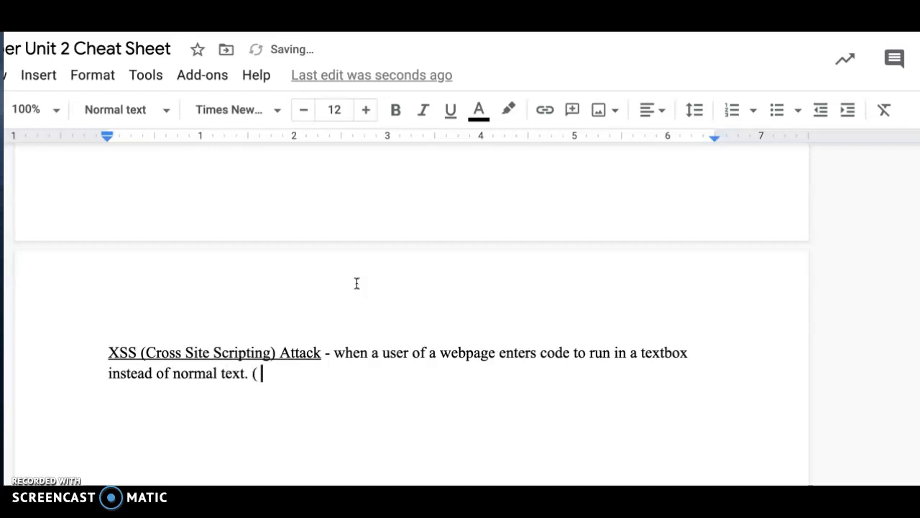
text(<scrip)
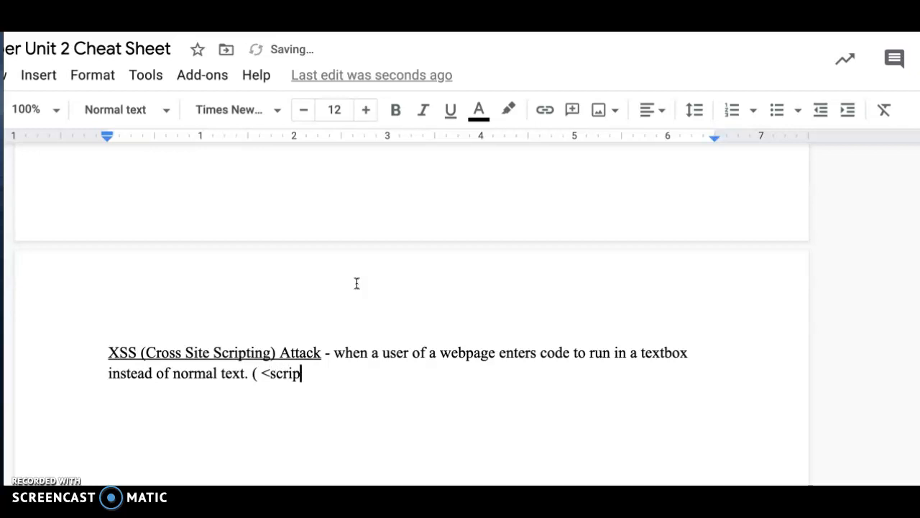
text(?)
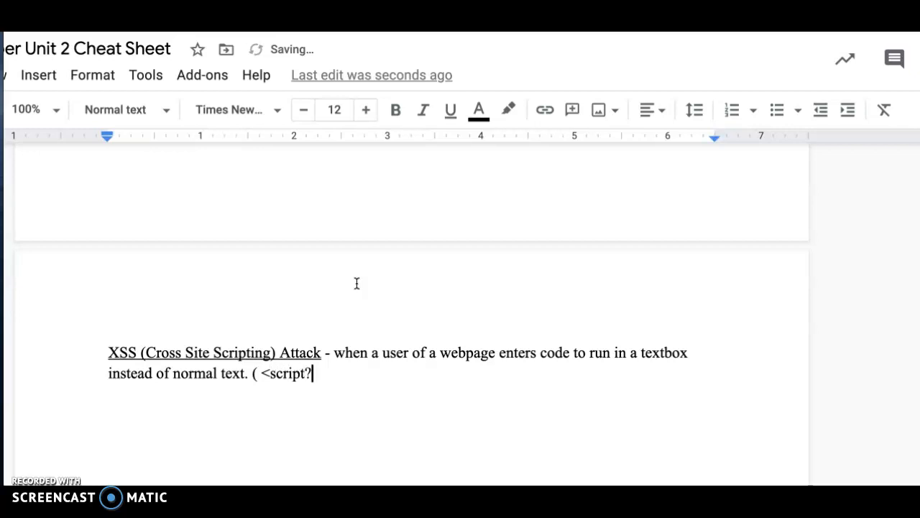
text(>a)
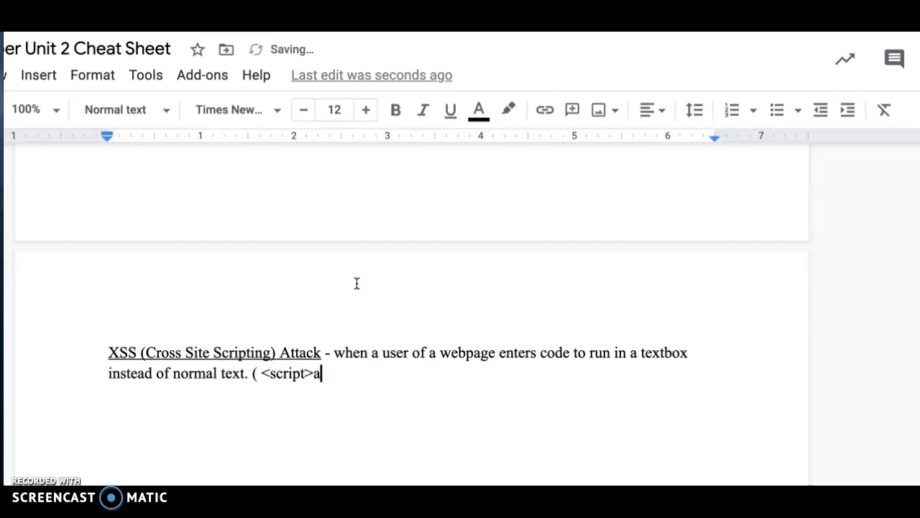
text(lert)
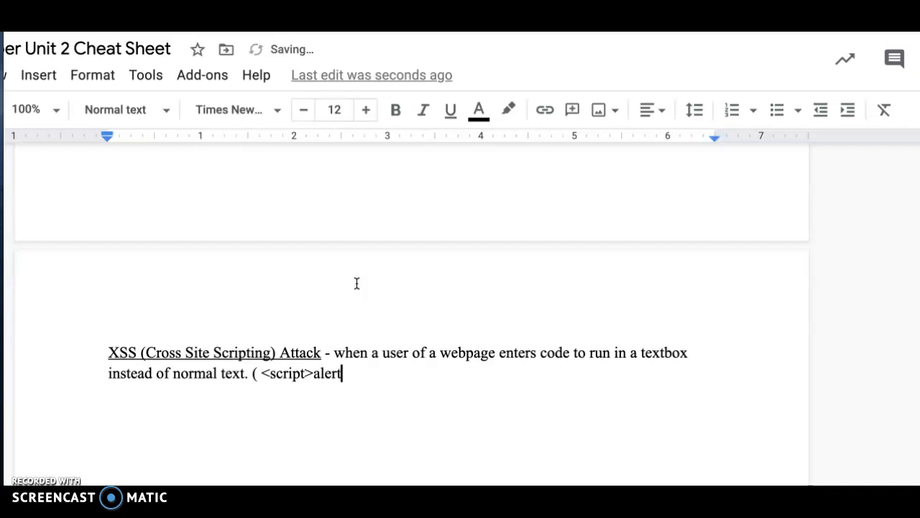
text(()
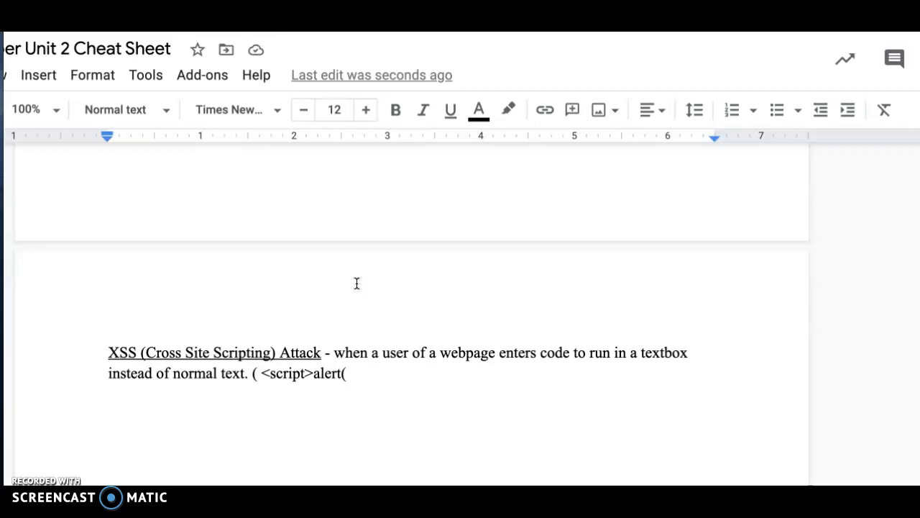
text(')
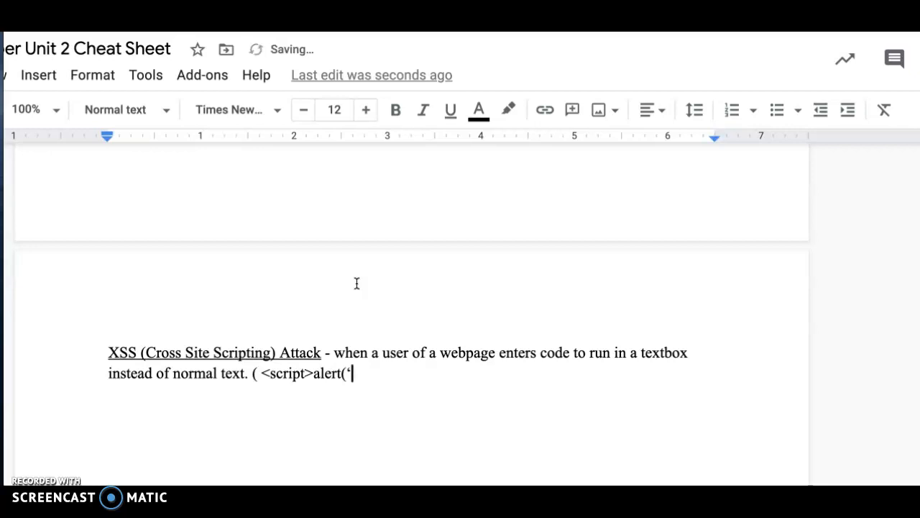
text(You have been hak)
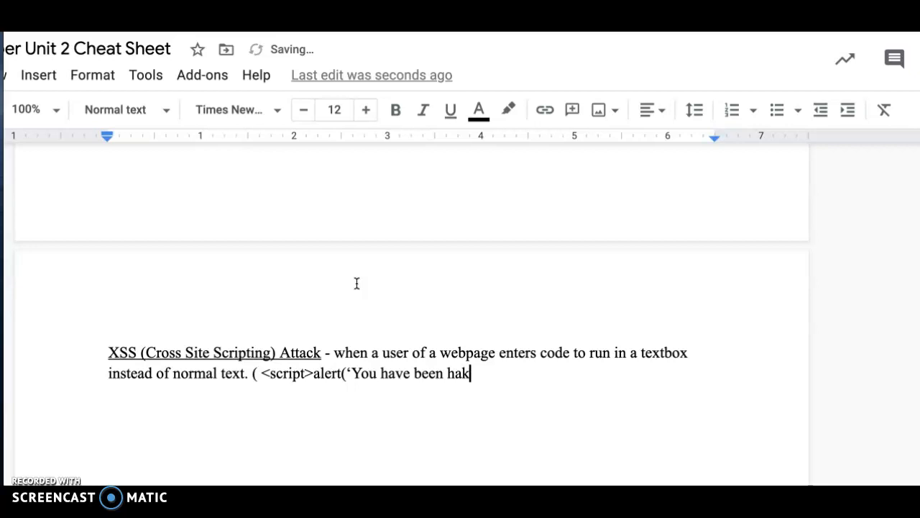
text(ed')
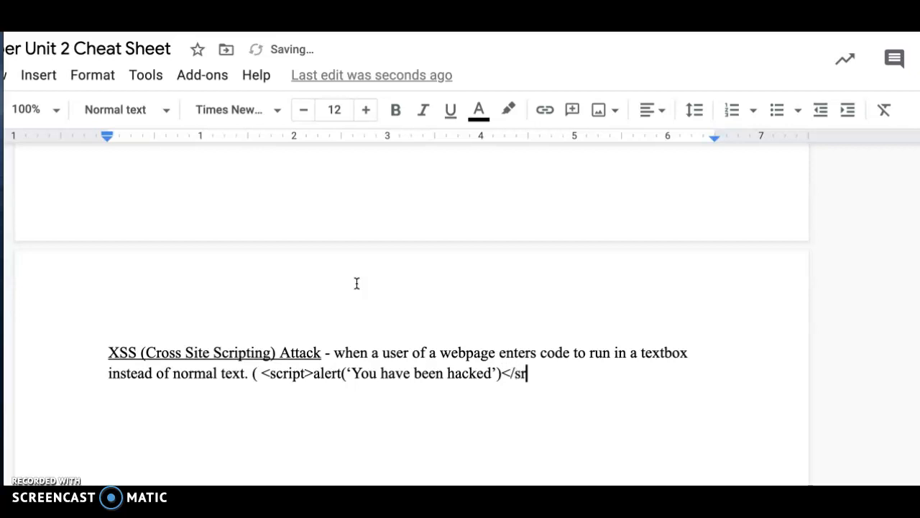
text(cr)
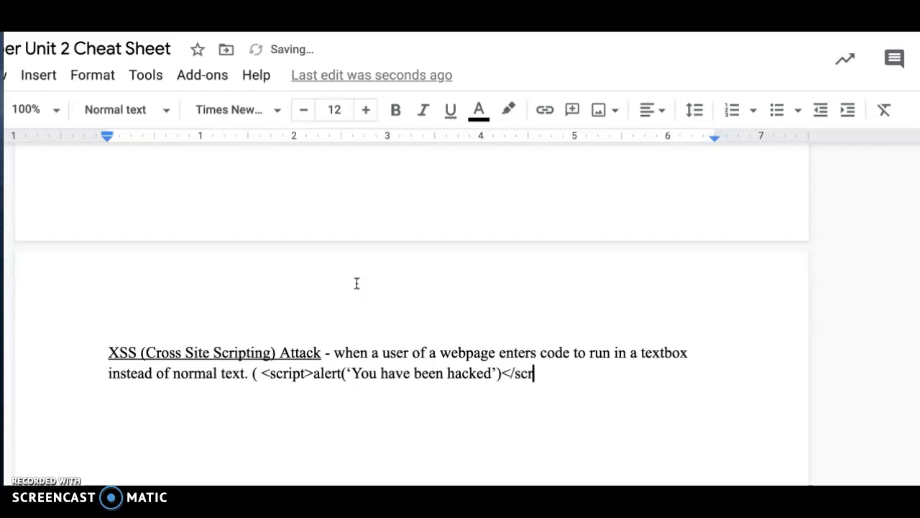
text(ipt>)
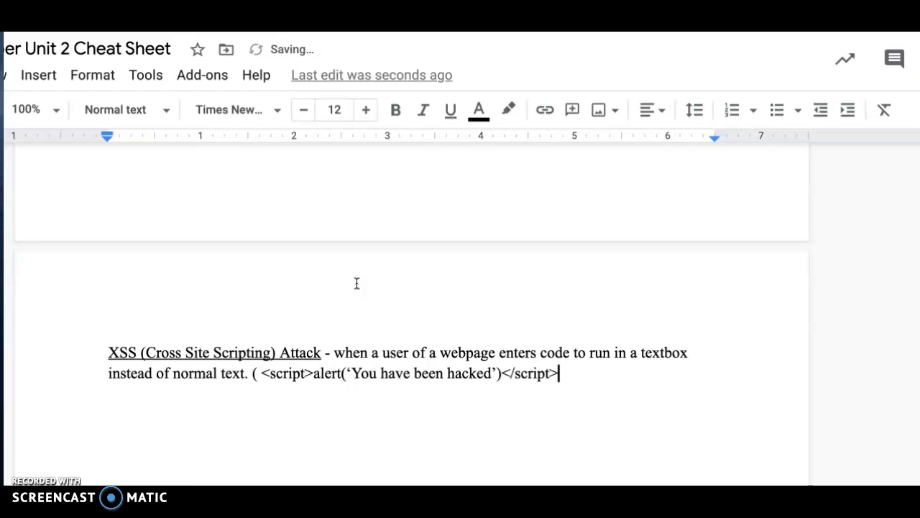
text())
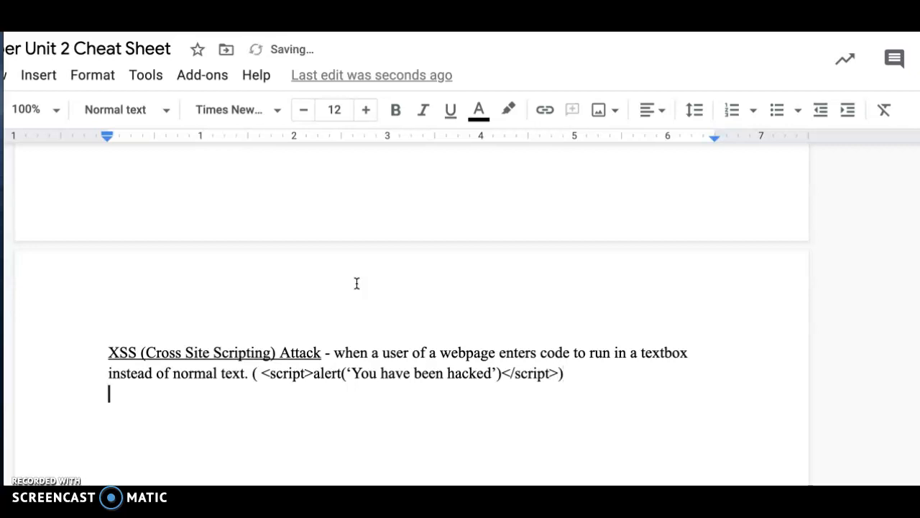
Add a bulleted 'To fix XSS' item and start a new line beneath it.
text(-t)
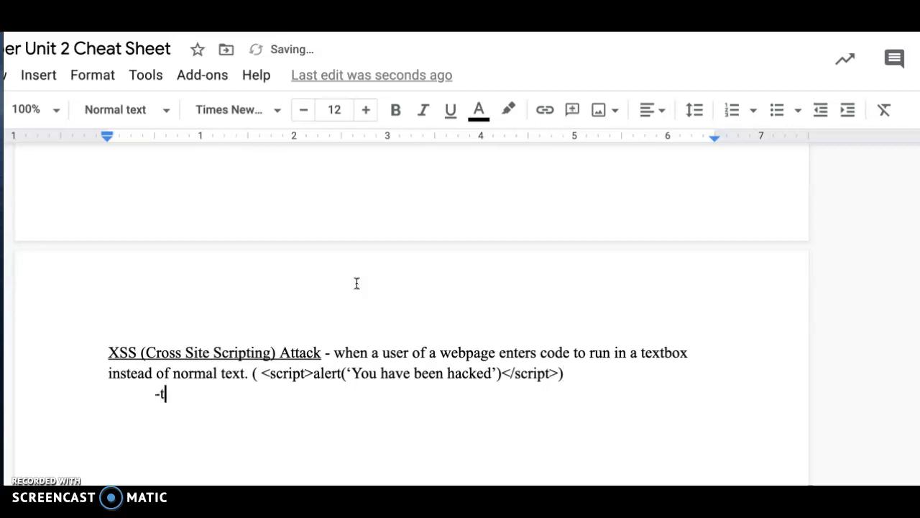
click(778, 110)
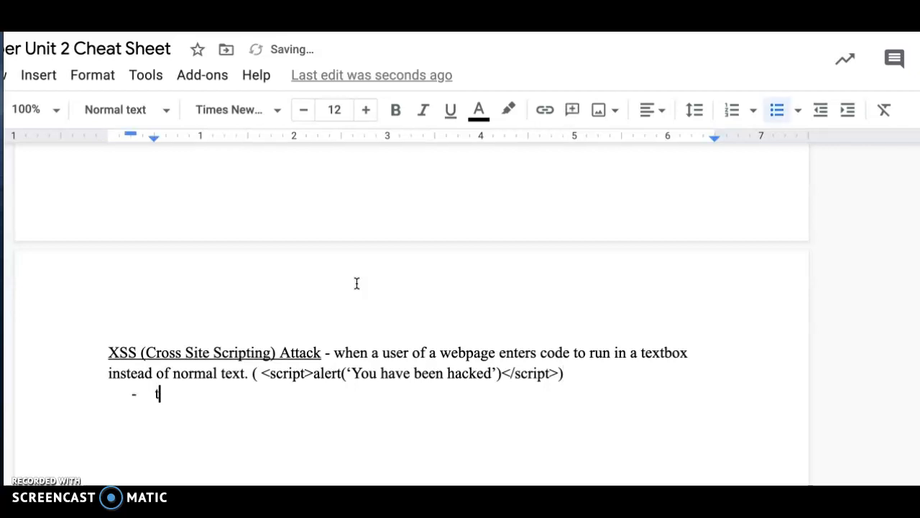
text(To fix)
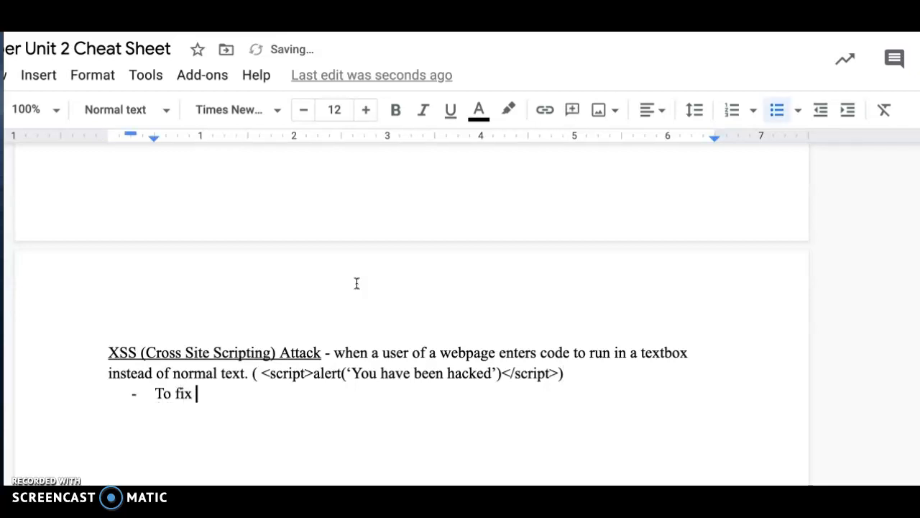
text(XSS)
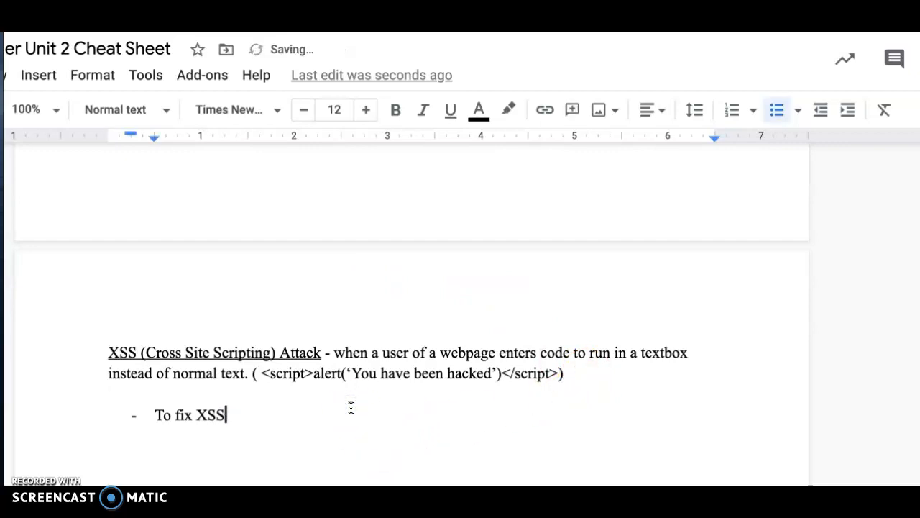
key(Enter)
text(You need to change)
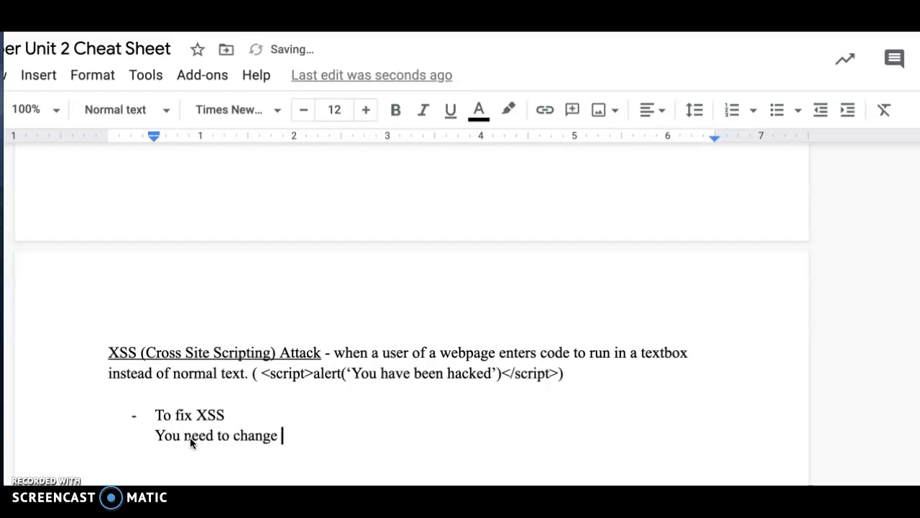
Explain changing the coding to turn input into normal text characters, even code, ending with a colon.
text(the cod)
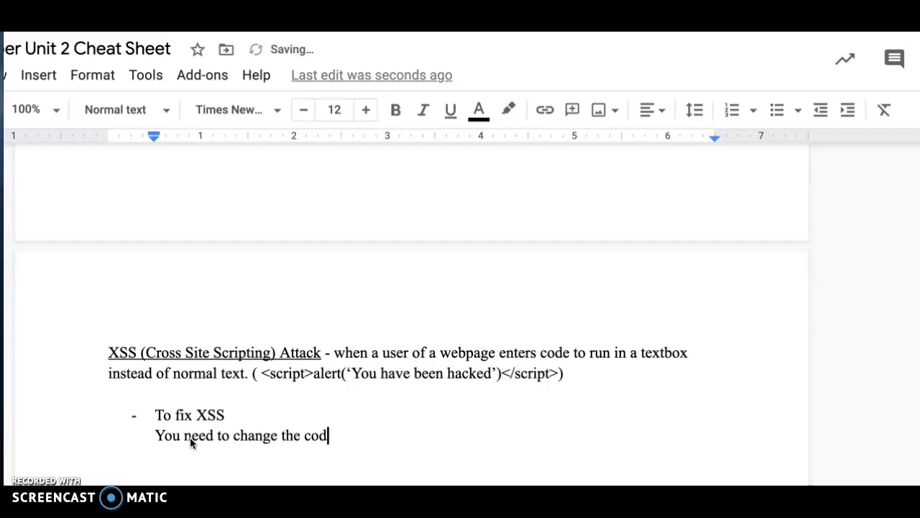
text(ing on the b)
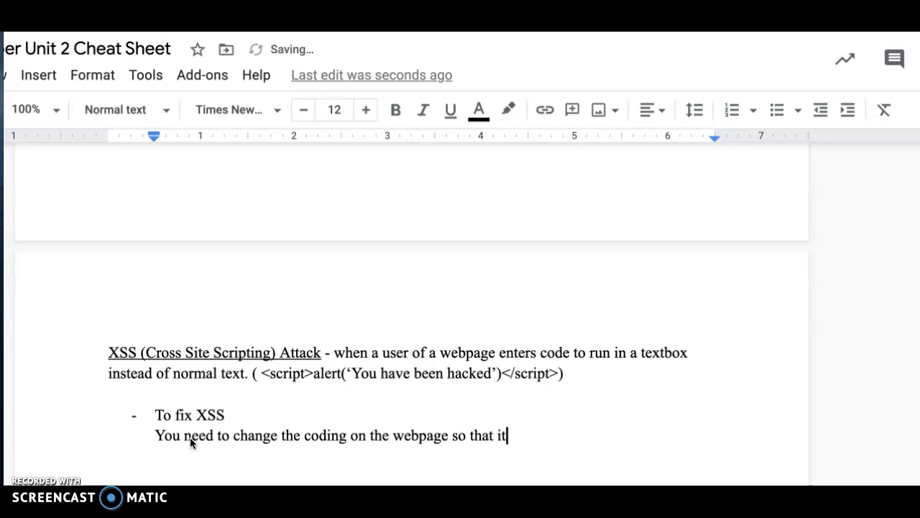
text(turns any input into norma)
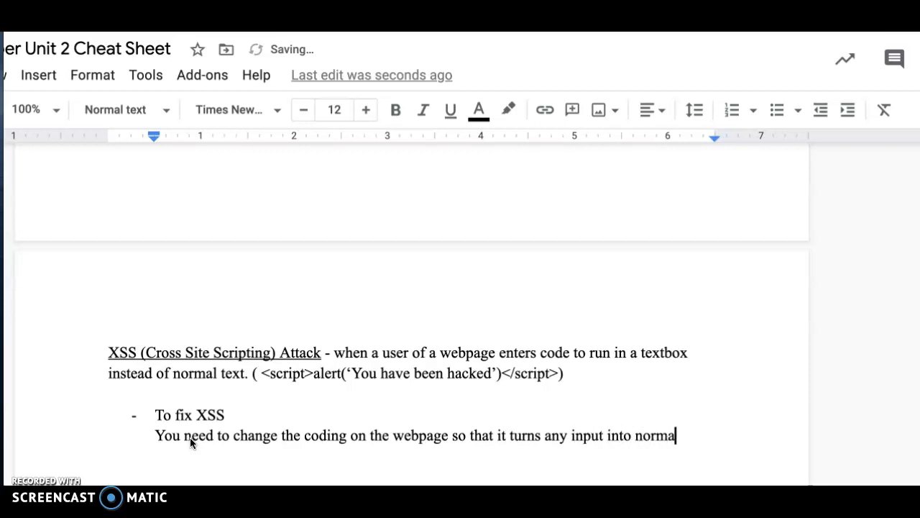
text(l text)
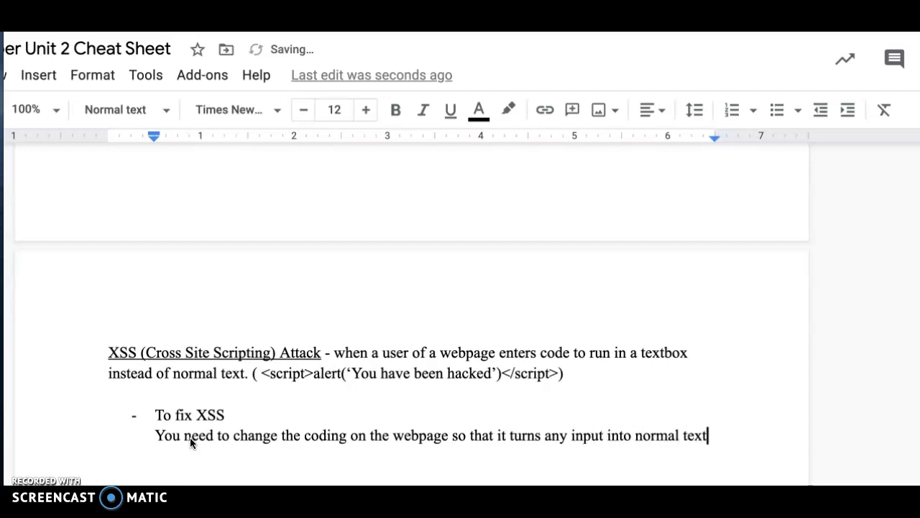
text(charact)
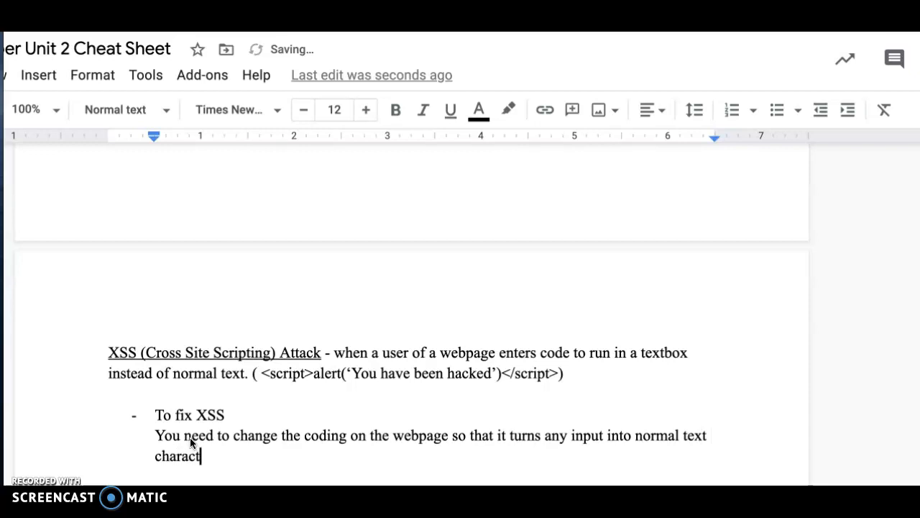
text(ers, even if they were supposed to r)
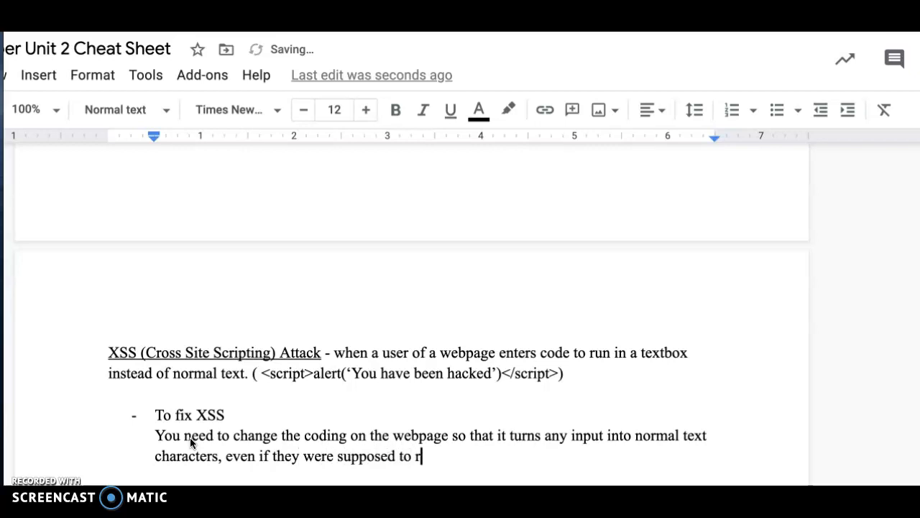
text(un code)
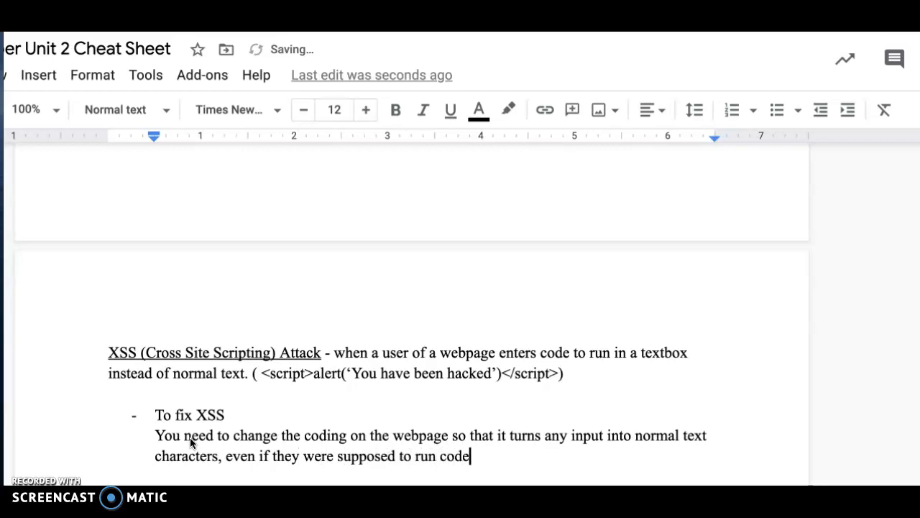
text(:)
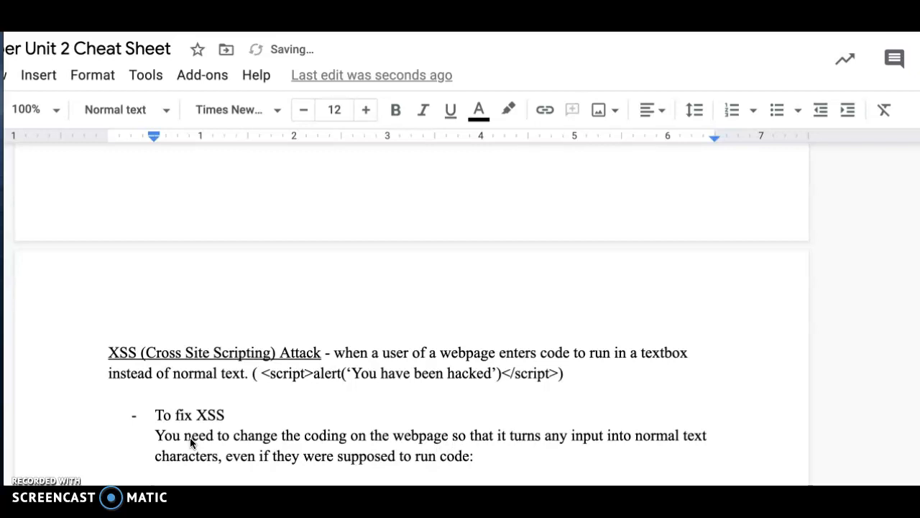
Scroll the practice notebook to the High Reflected XSS source code.
scroll(down, 3)
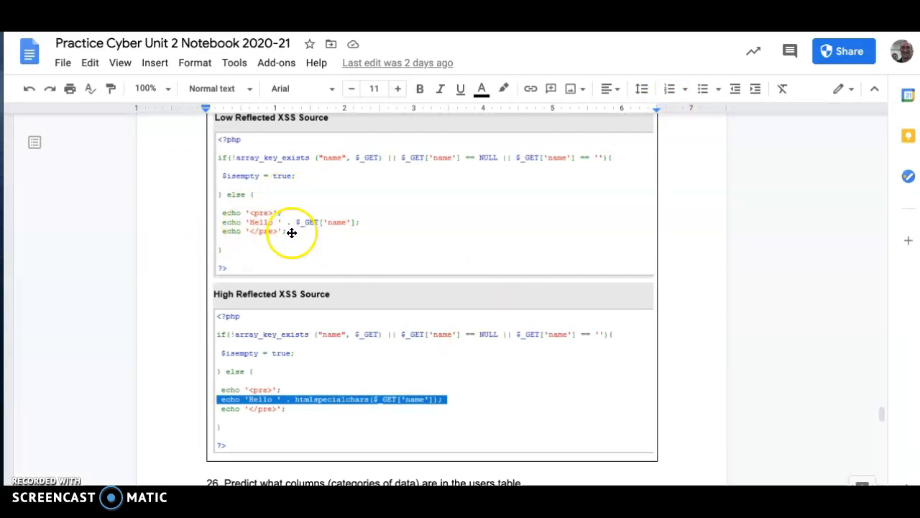
mouse_move(363, 215)
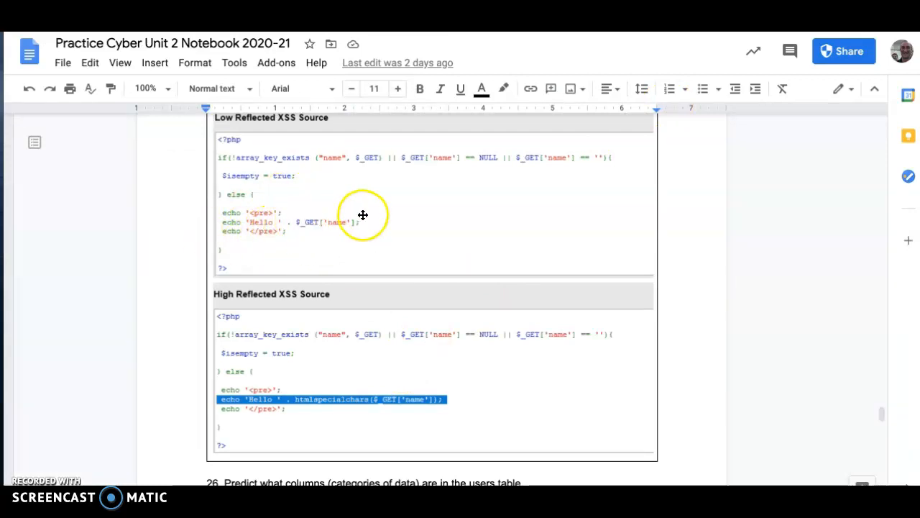
mouse_move(381, 218)
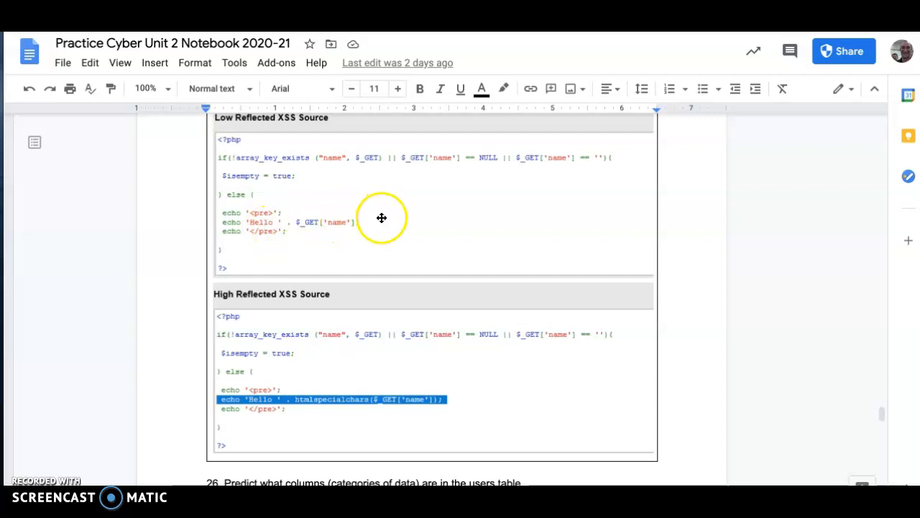
mouse_move(299, 399)
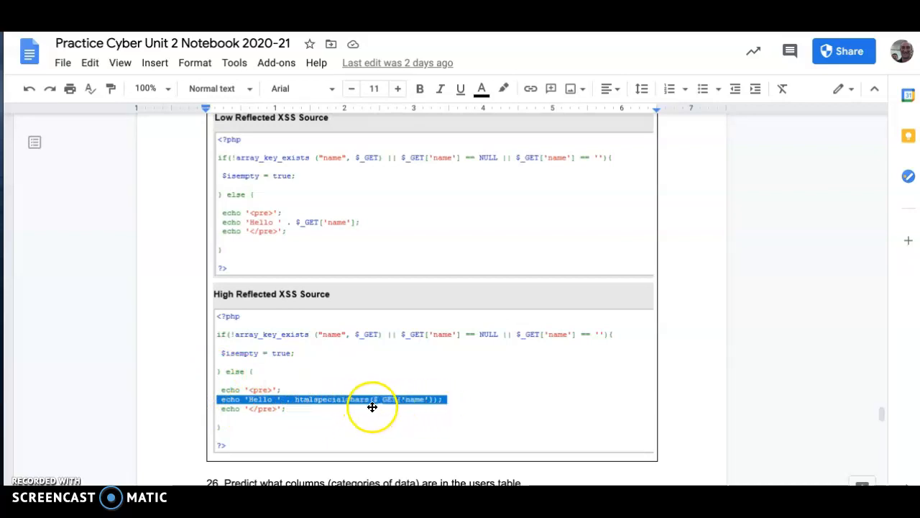
mouse_move(440, 407)
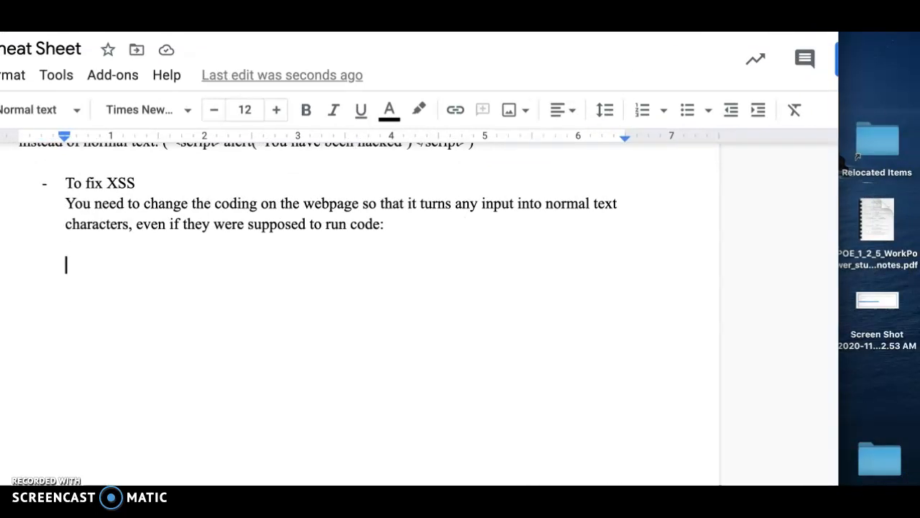
Drop the htmlspecialchars code screenshot under the 'To fix XSS' note.
drag(877, 300, 176, 305)
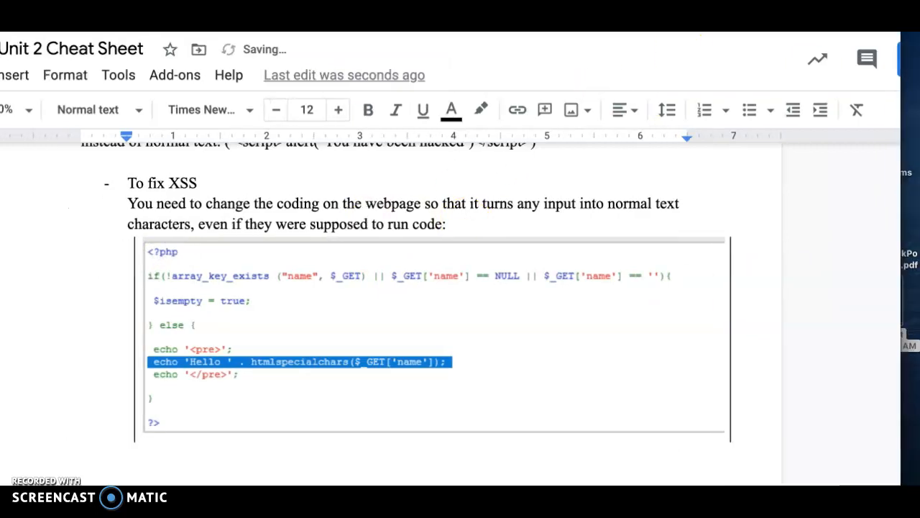
scroll(down, 3)
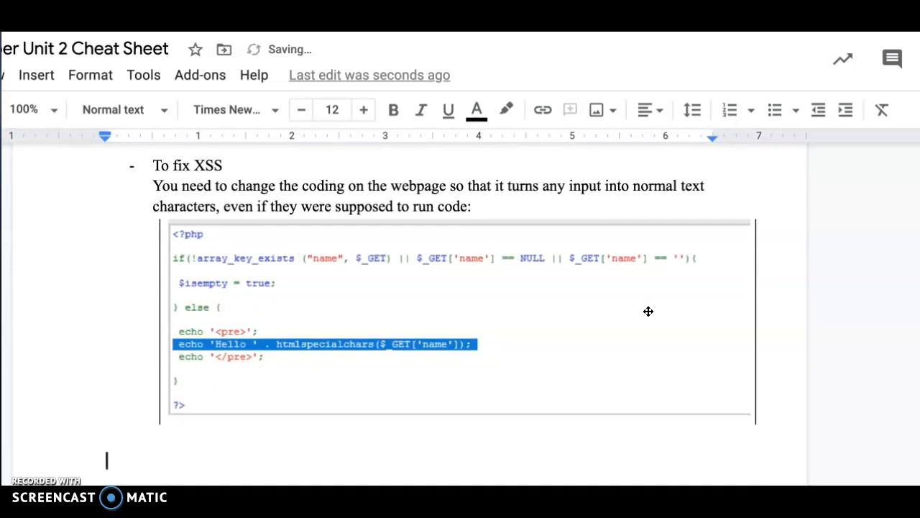
Begin the SQL Injection definition: 'You can get extra information from a website database'.
text(S)
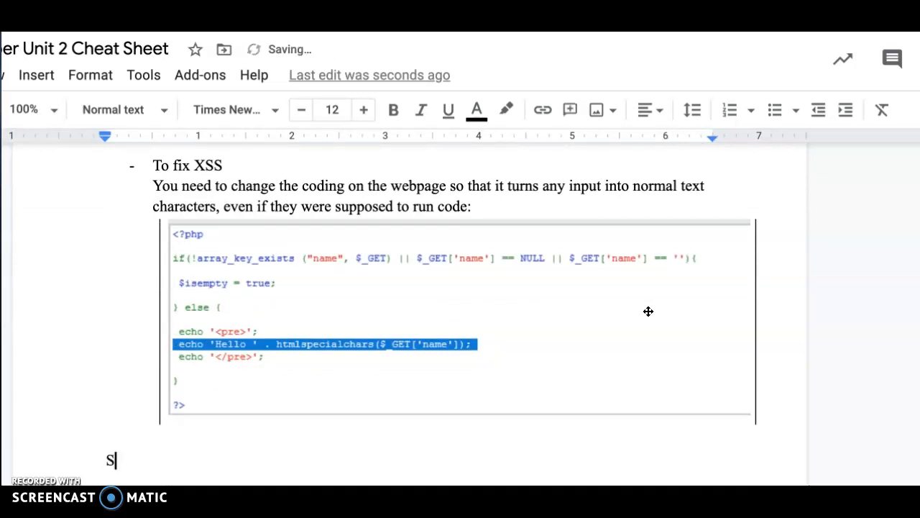
text(How to sto)
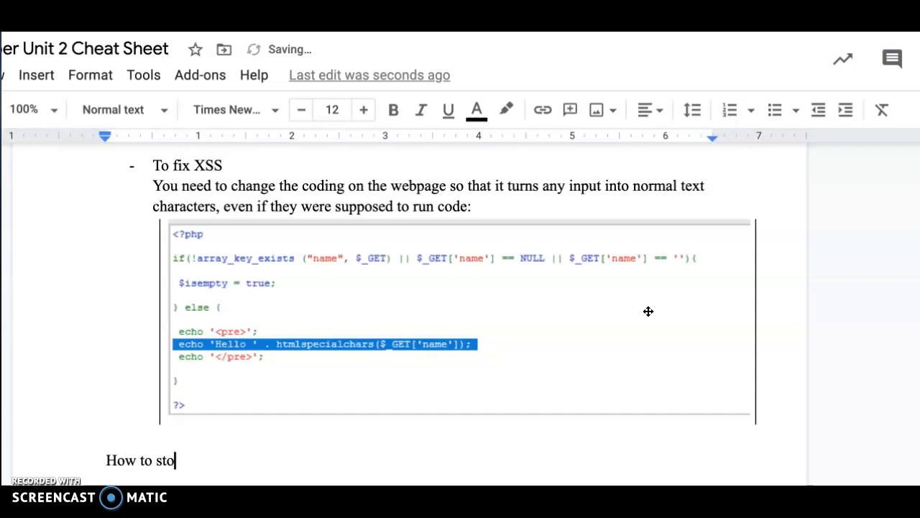
key(backspace)
text(SQL Injection)
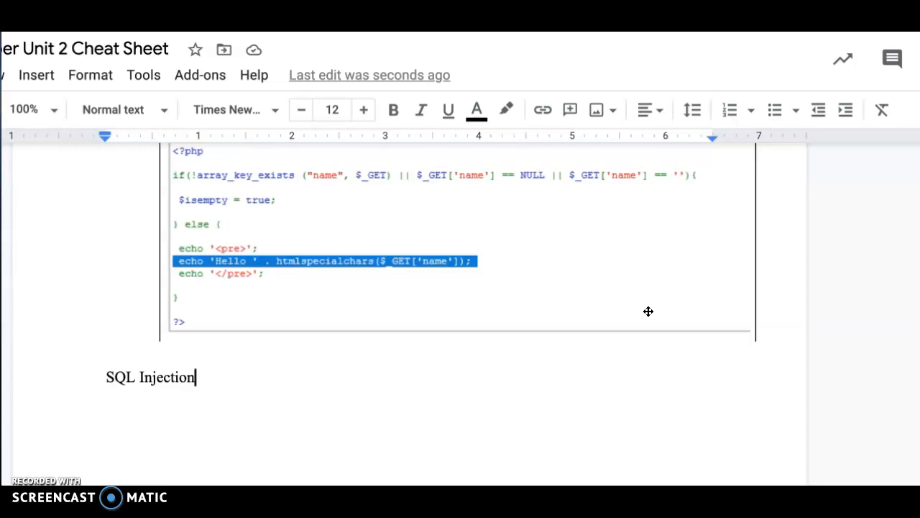
text(- You can get e)
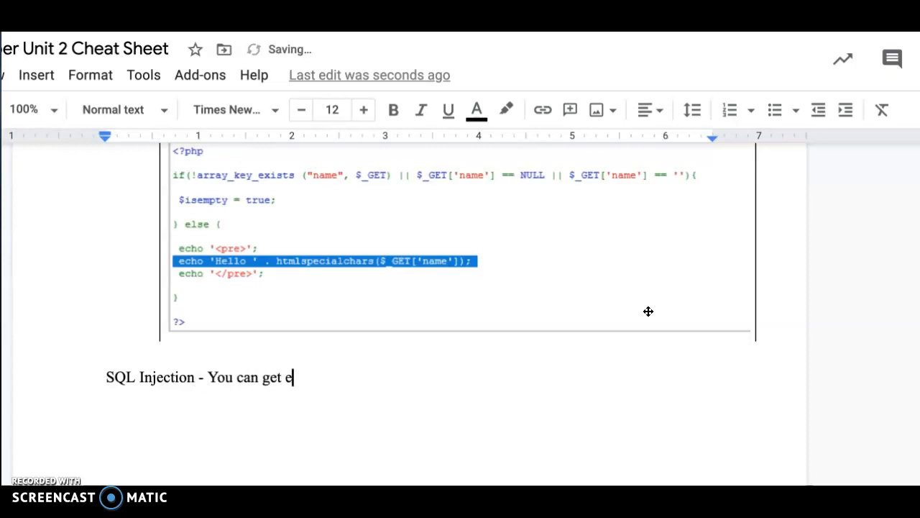
text(xtra)
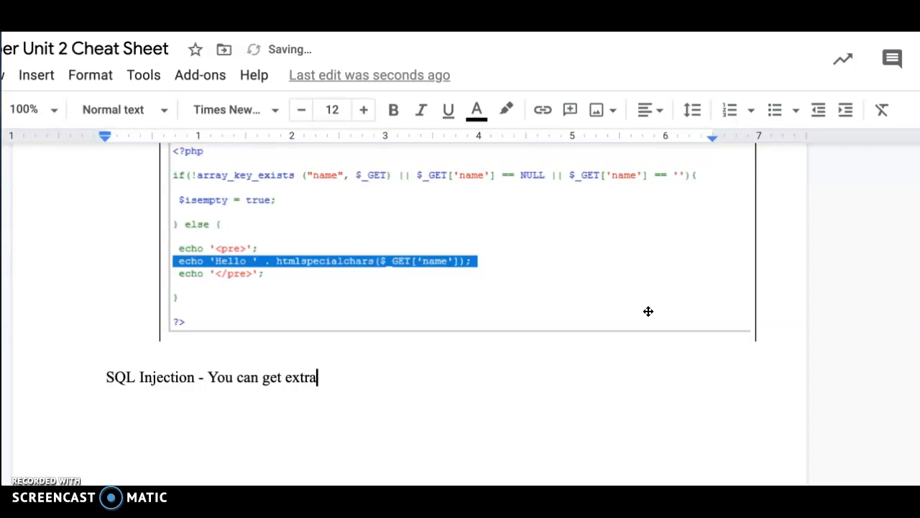
text(information)
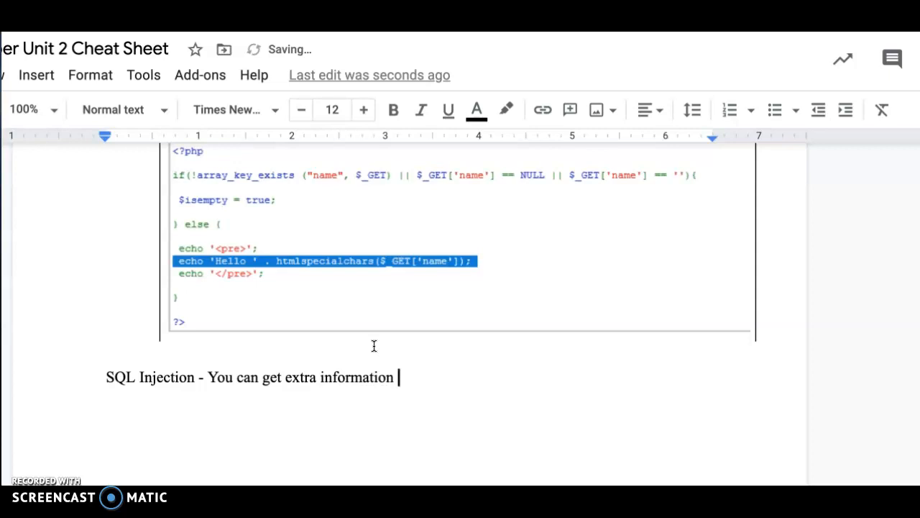
text(from a)
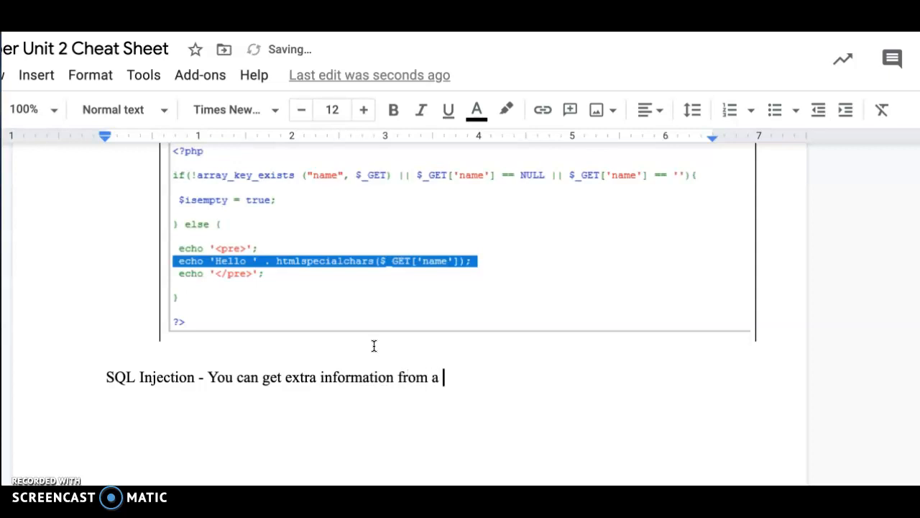
text(websi)
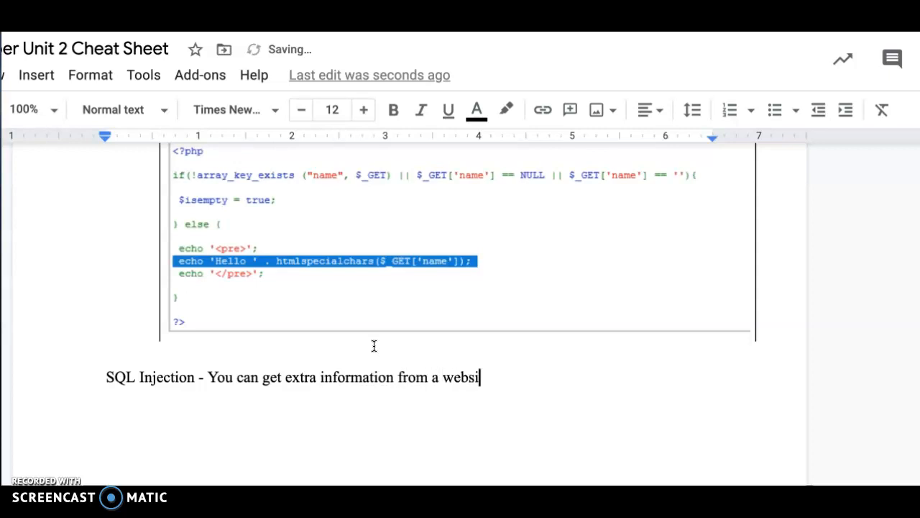
text(te connected to a)
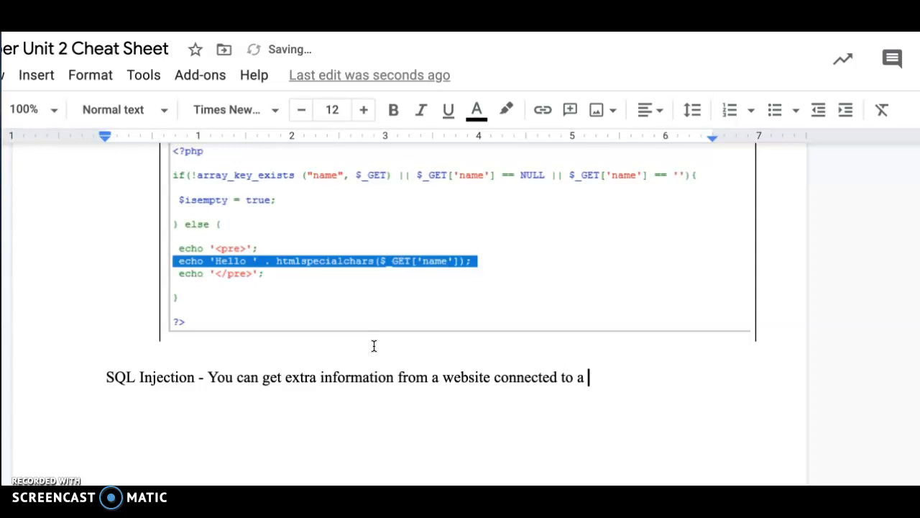
text(databas)
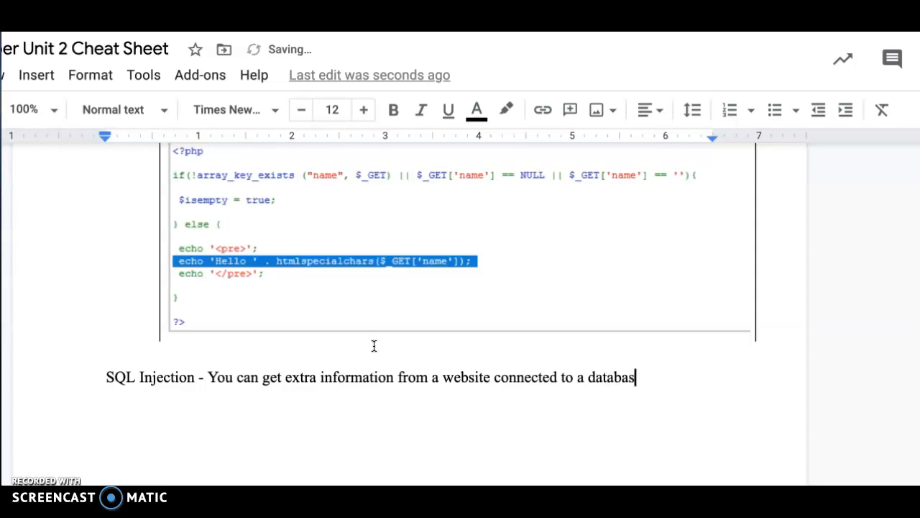
text(e)
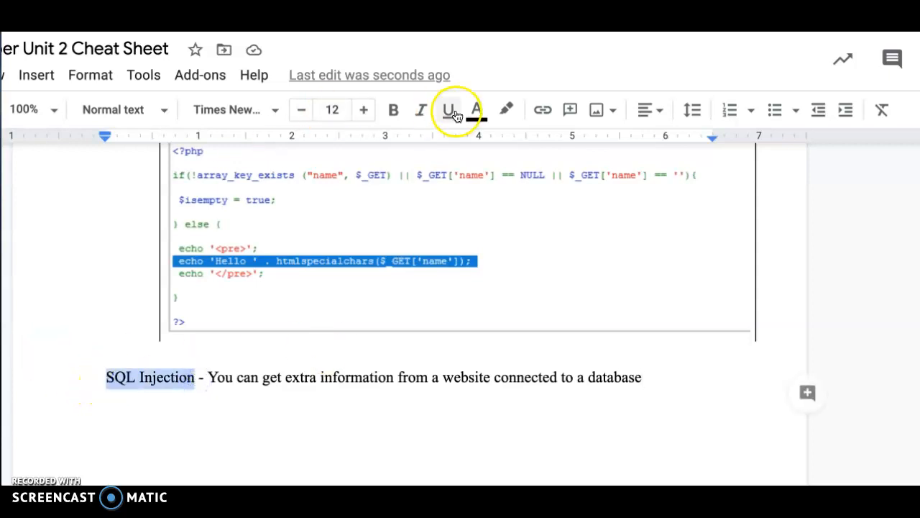
Underline the SQL Injection term and finish 'by entering code into a text box on a webpage.'.
click(447, 109)
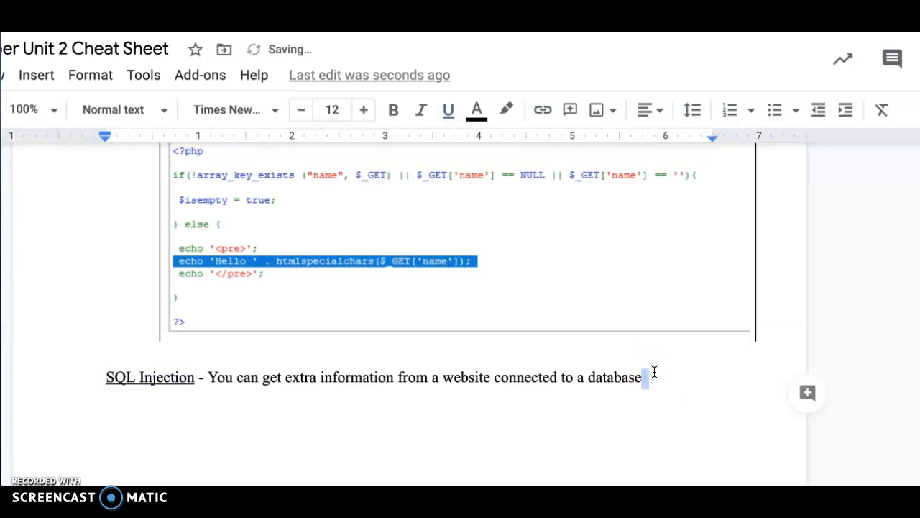
text(by entering code)
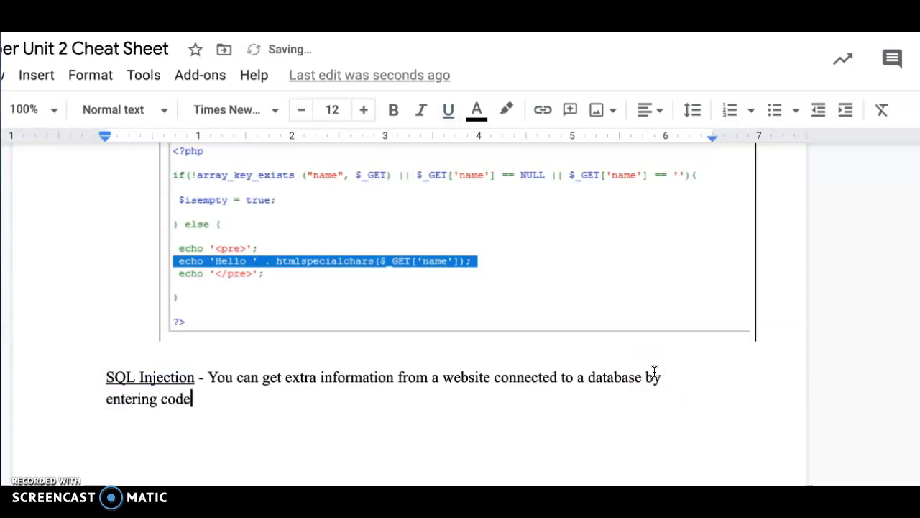
text(into)
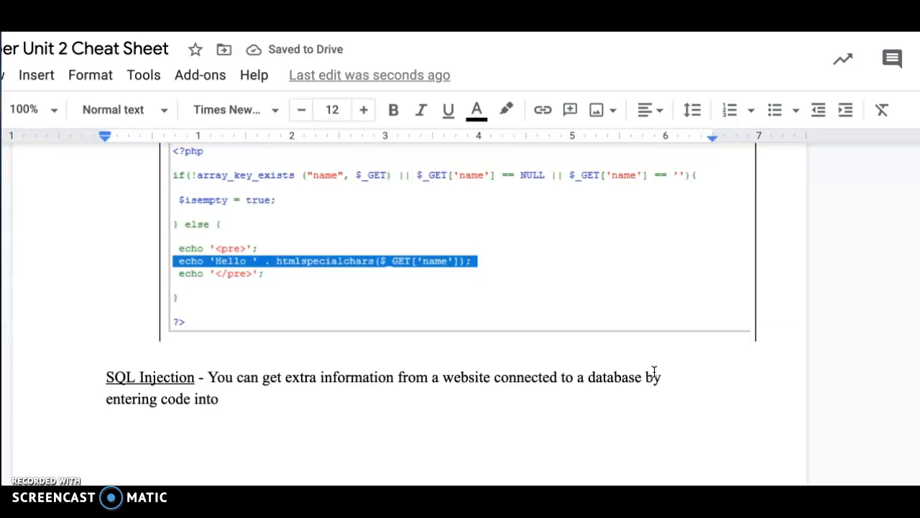
text(a text box o)
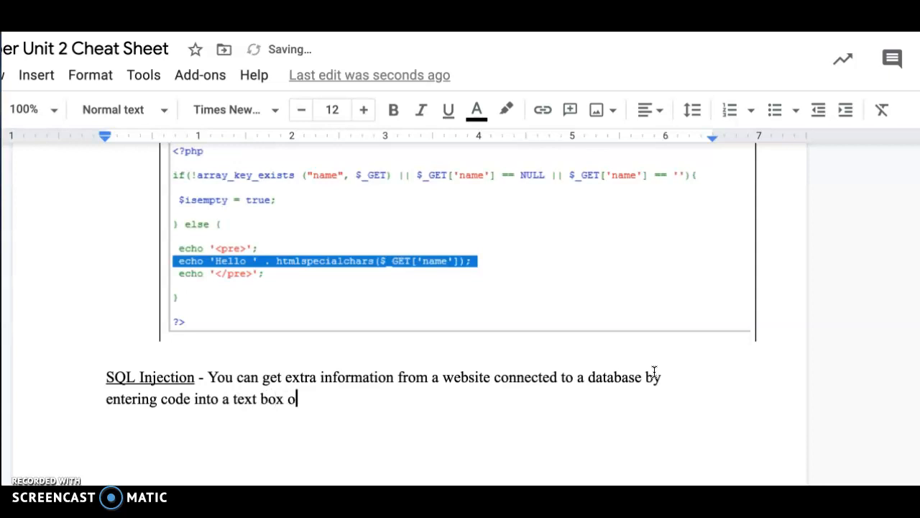
text(n a we)
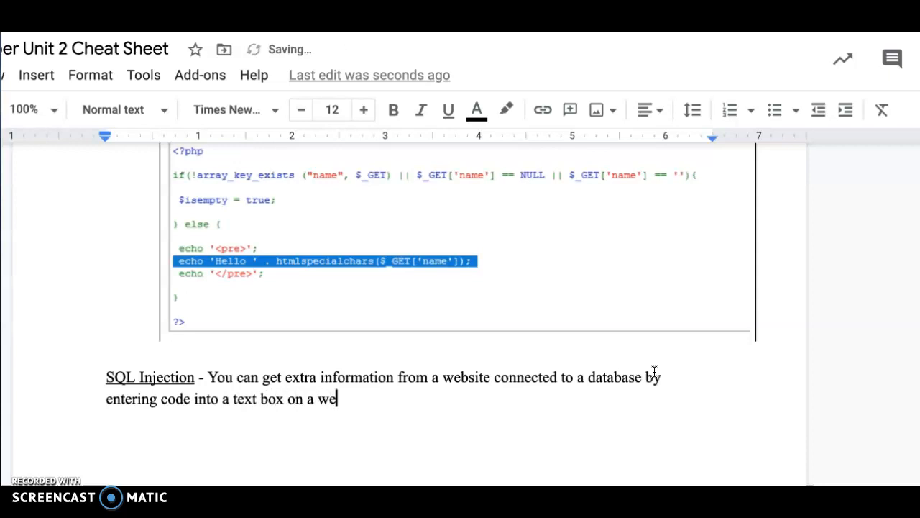
text(bpage)
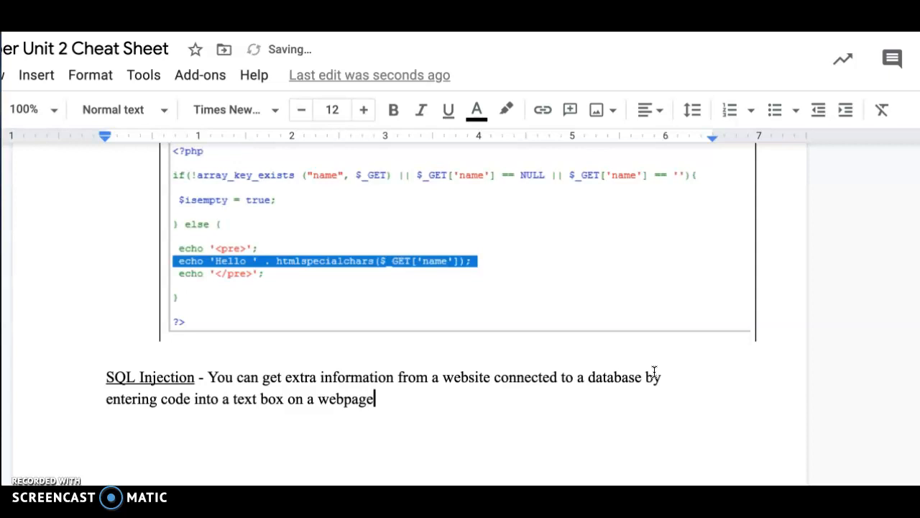
text(". ")
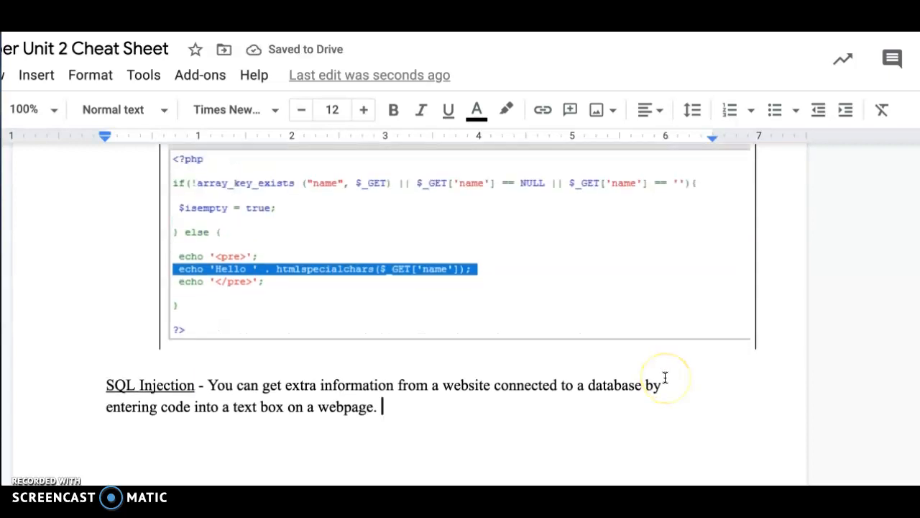
Scroll below the SQL Injection definition to the OR 1=1 and UNION SELECT images.
scroll(down, 3)
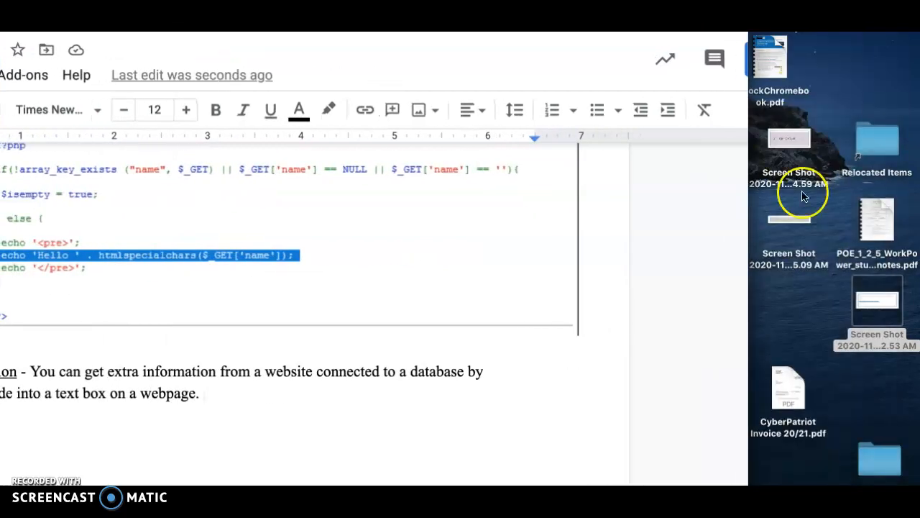
scroll(down, 3)
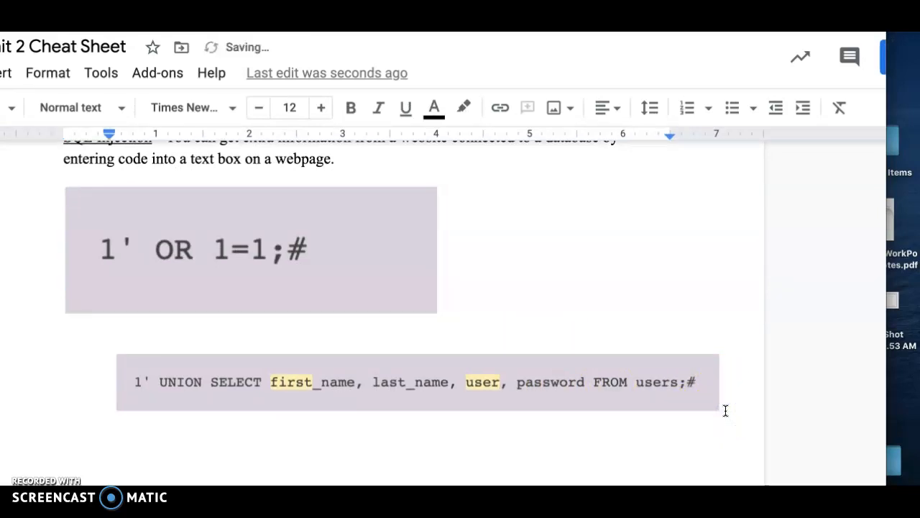
Write the bullet: "To stop an SQL injection - you need to change the code on the webpage…".
text(To stop an S)
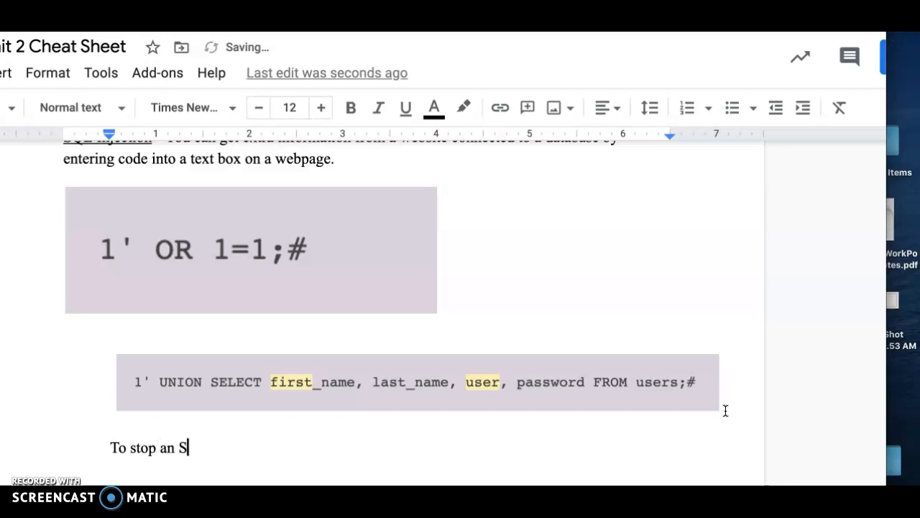
text(QL injection)
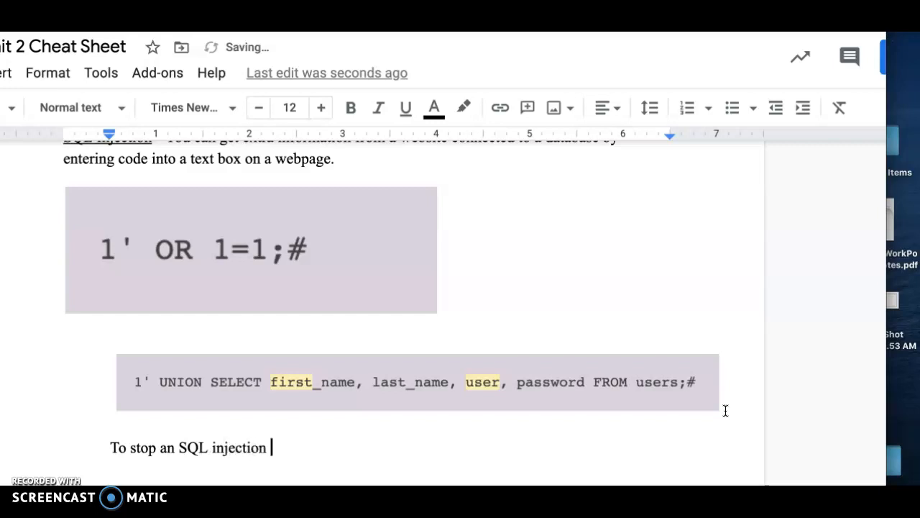
text(- you need to)
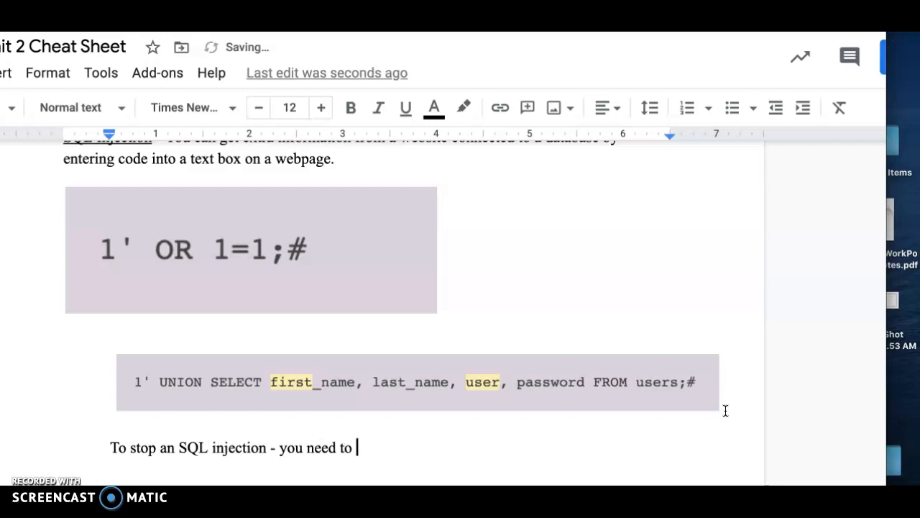
text(change the)
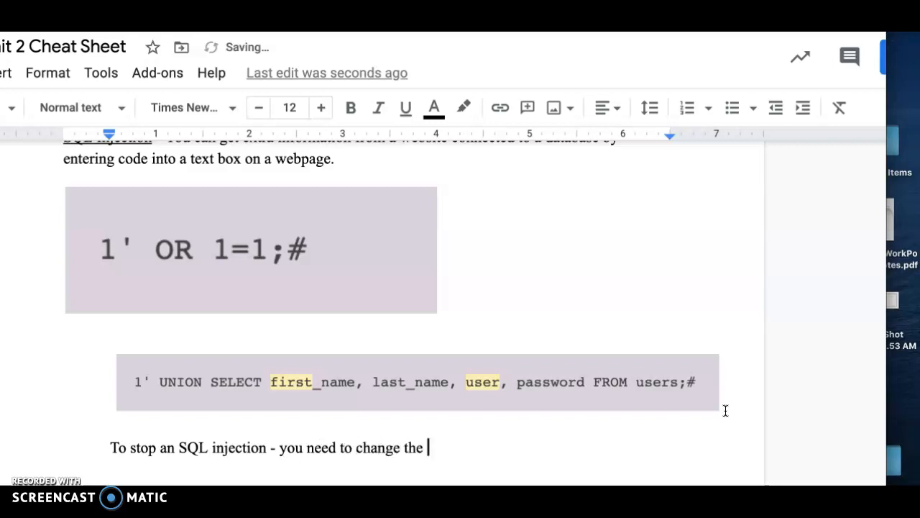
text(code)
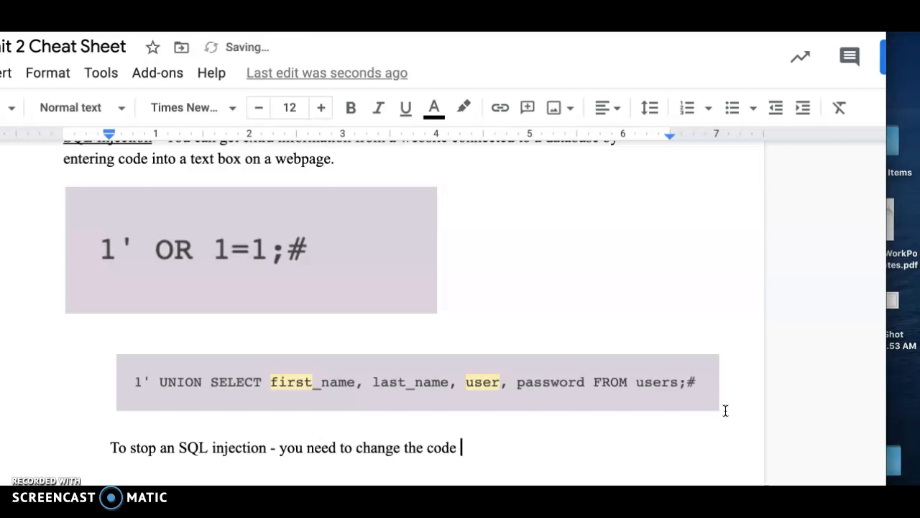
text(on the webpage to sto)
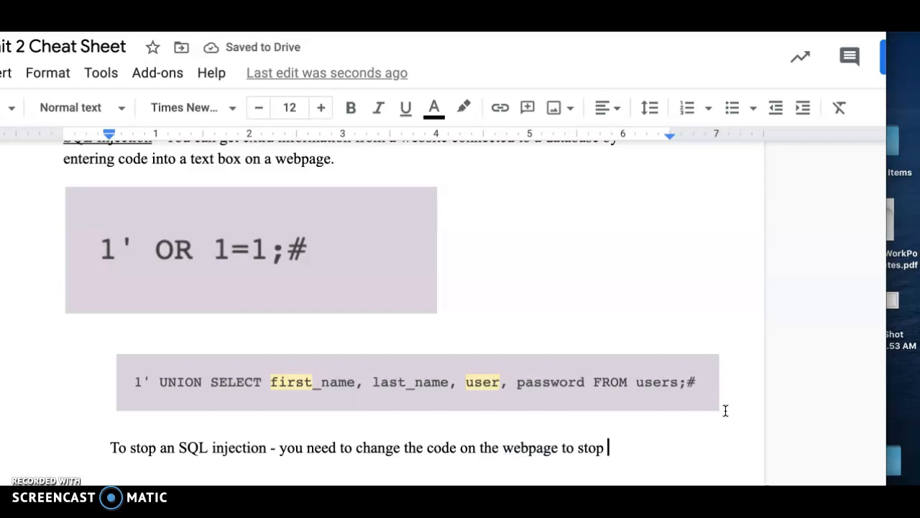
text(pr)
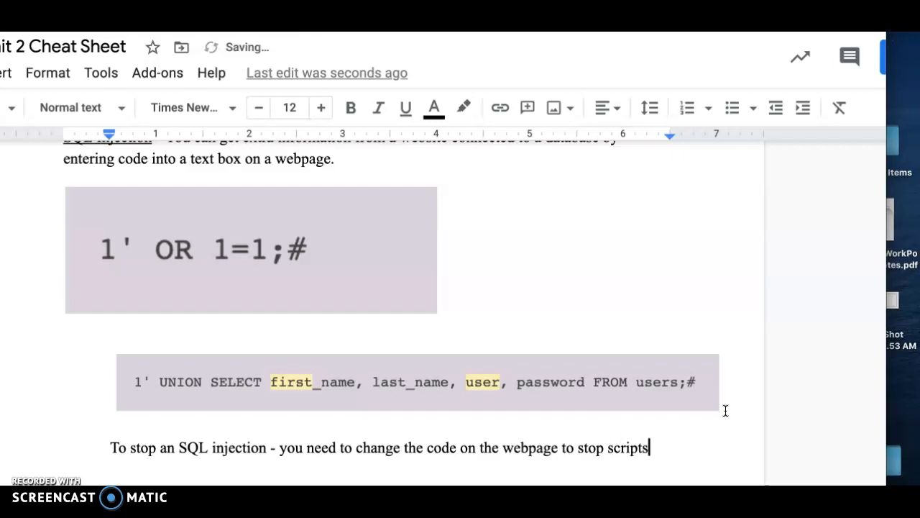
text(fro)
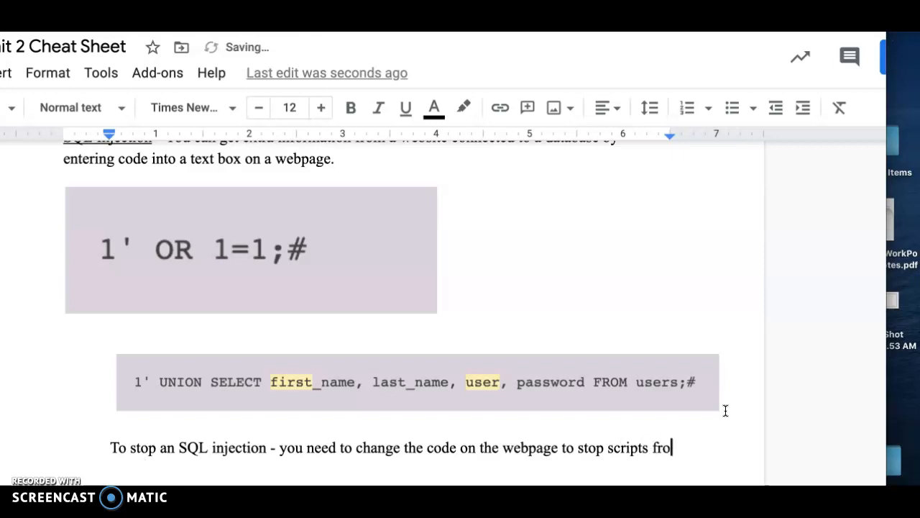
text(m running and turn them into normal t)
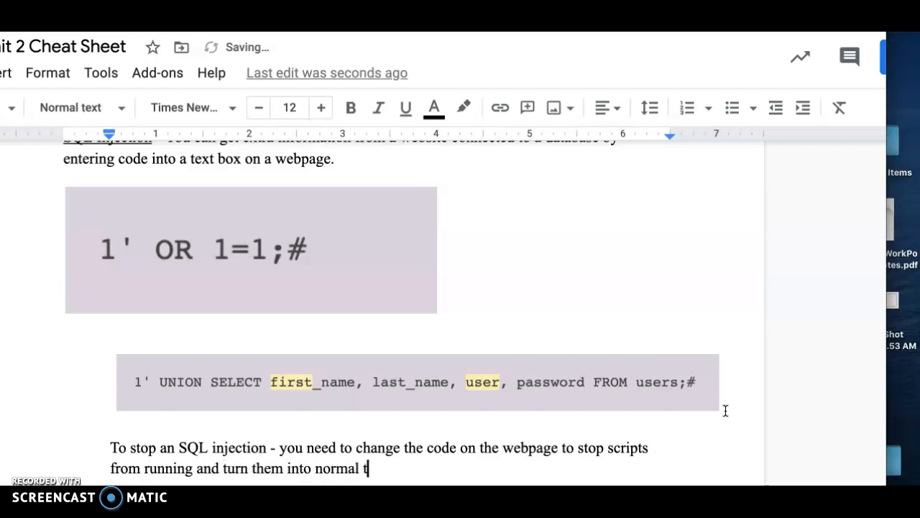
text(ext.)
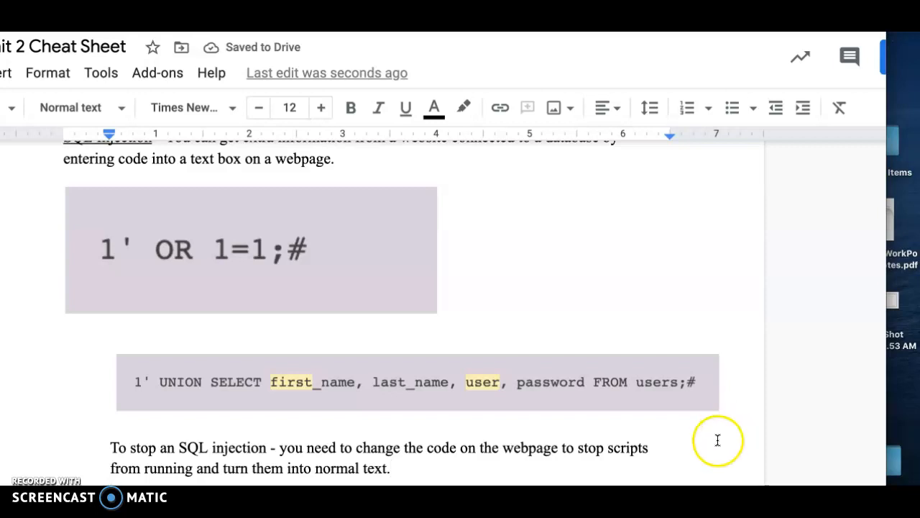
Move the cursor to the start of the SQL injection fix sentence.
scroll(down, 3)
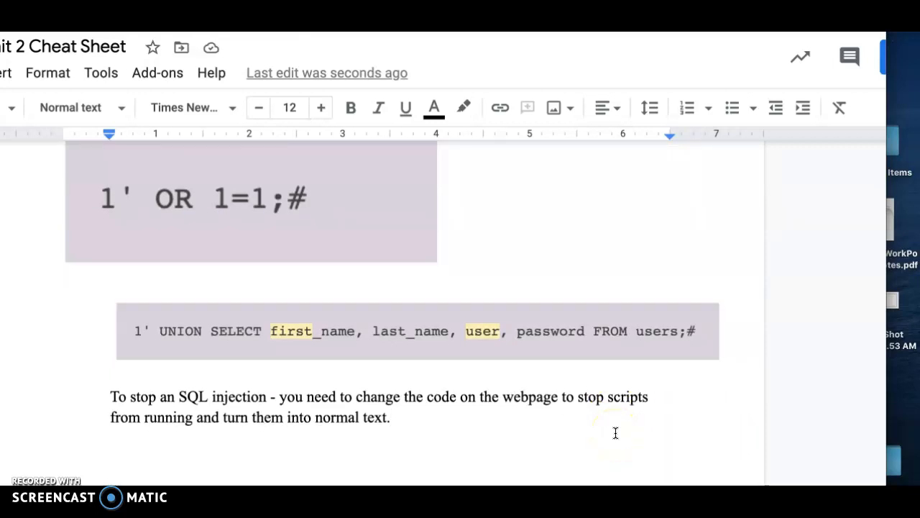
click(110, 396)
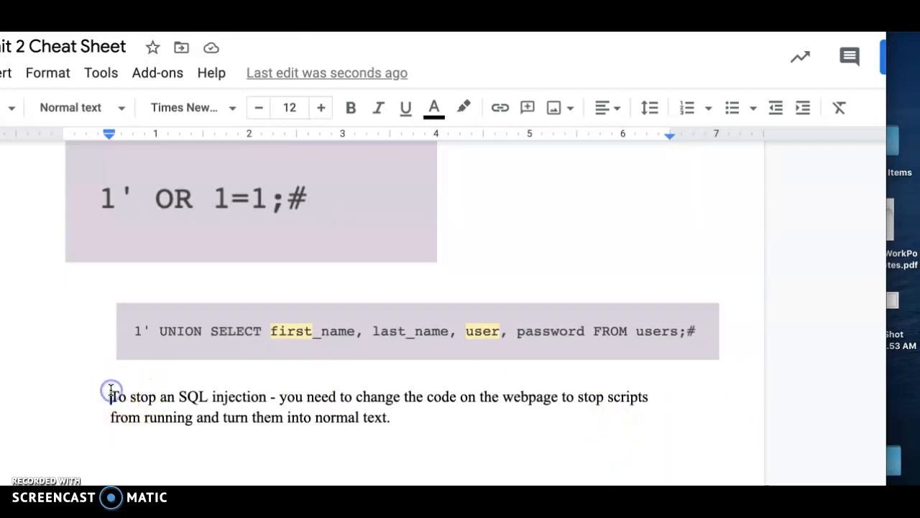
click(733, 107)
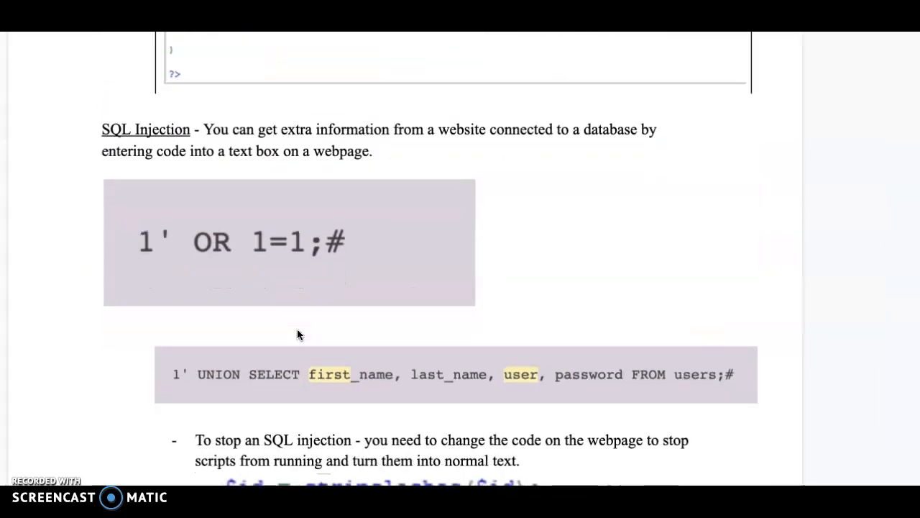
scroll(down, 3)
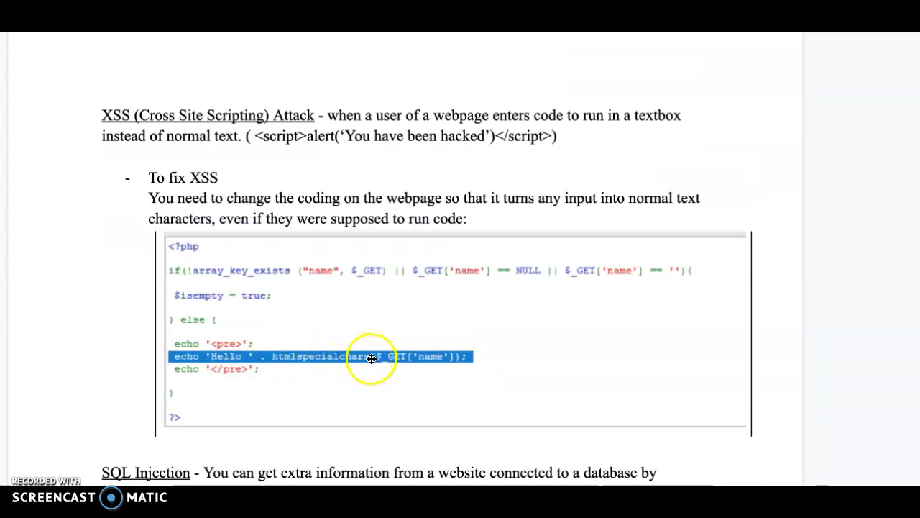
mouse_move(255, 316)
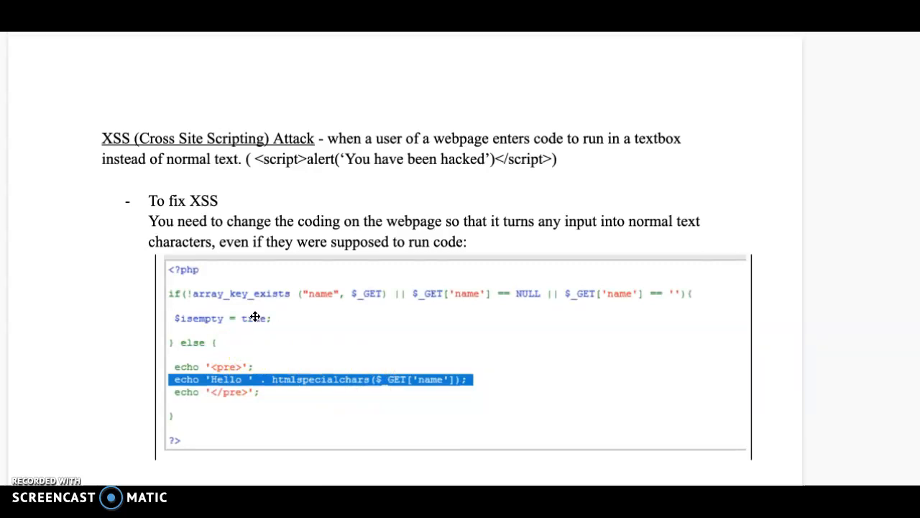
scroll(down, 3)
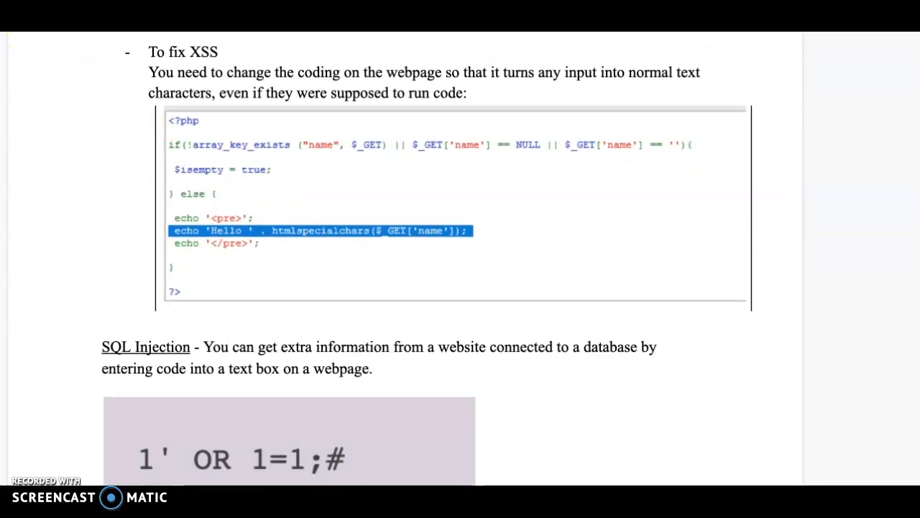
scroll(down, 3)
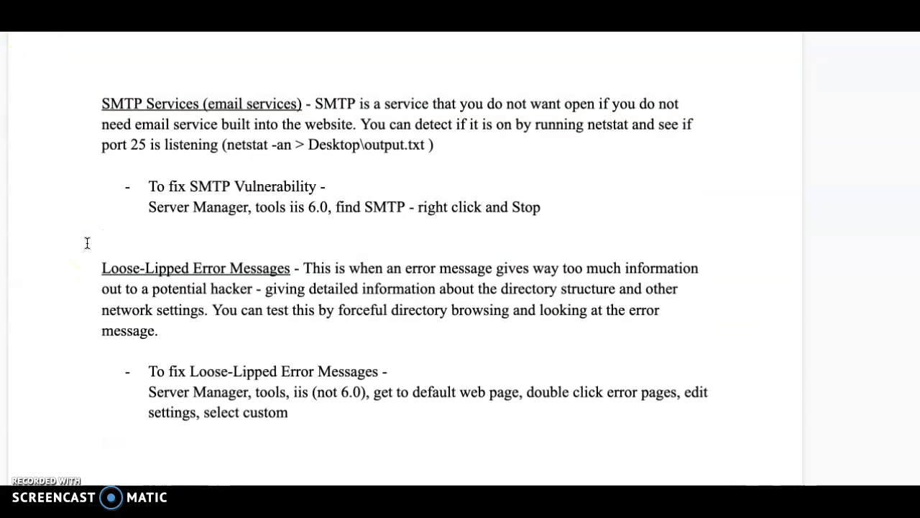
scroll(down, 3)
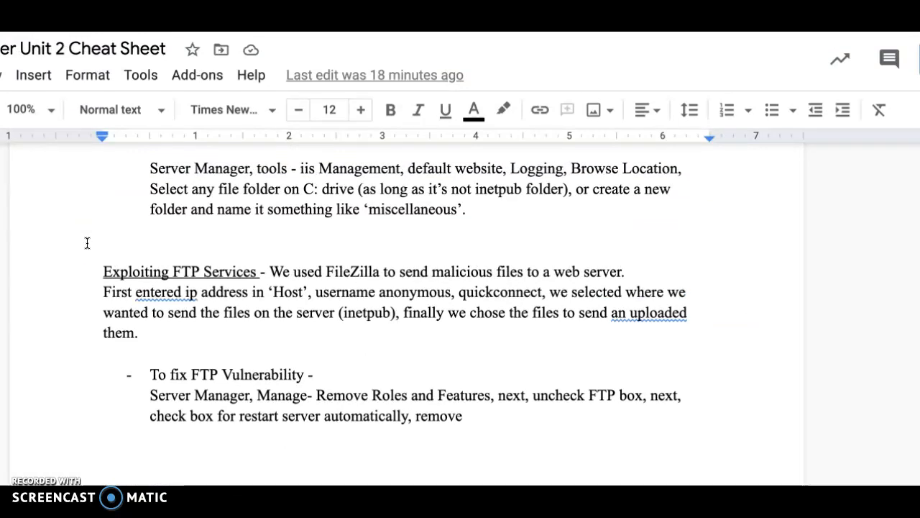